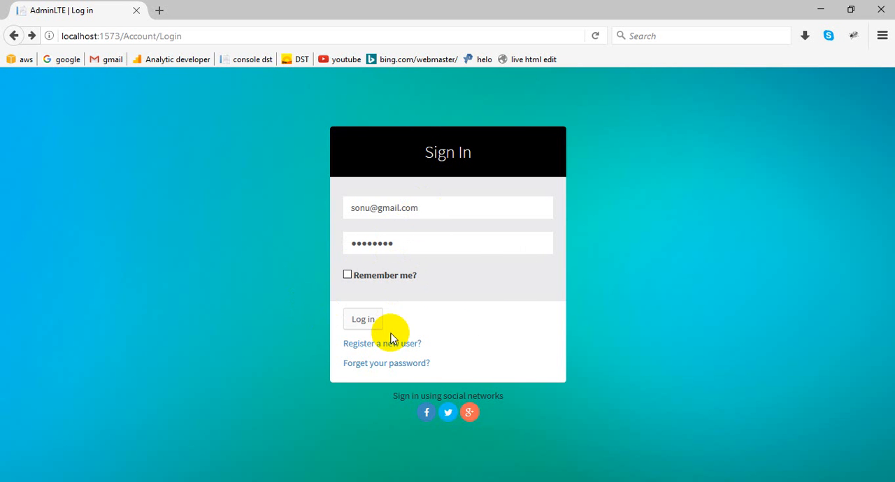
mouse_move(383, 350)
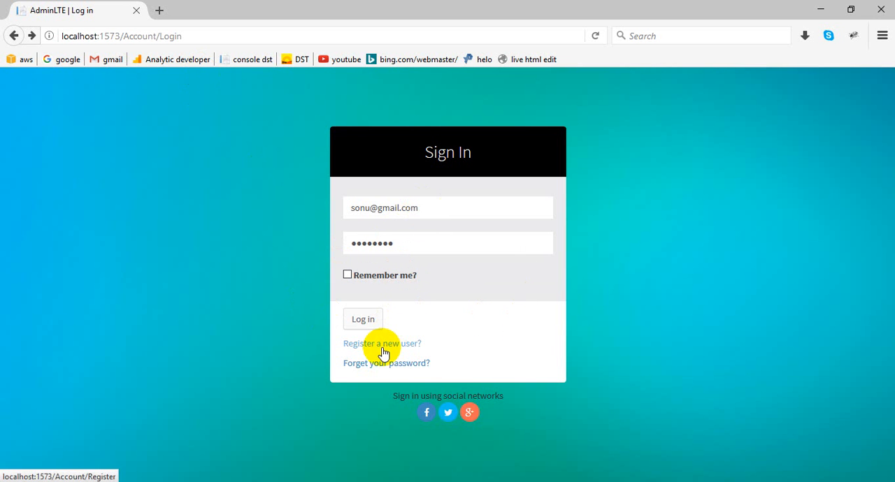
- Visit the Register page, the Forgot Password page, then return to the Register page
click(382, 343)
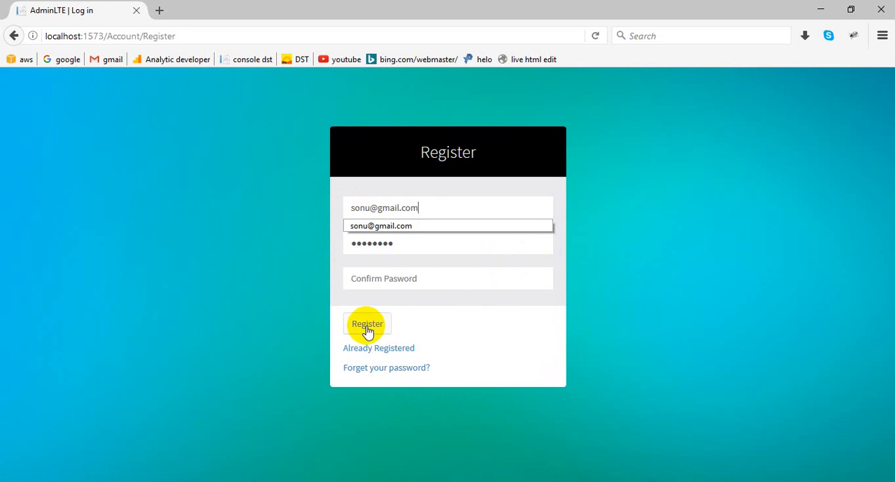
mouse_move(394, 377)
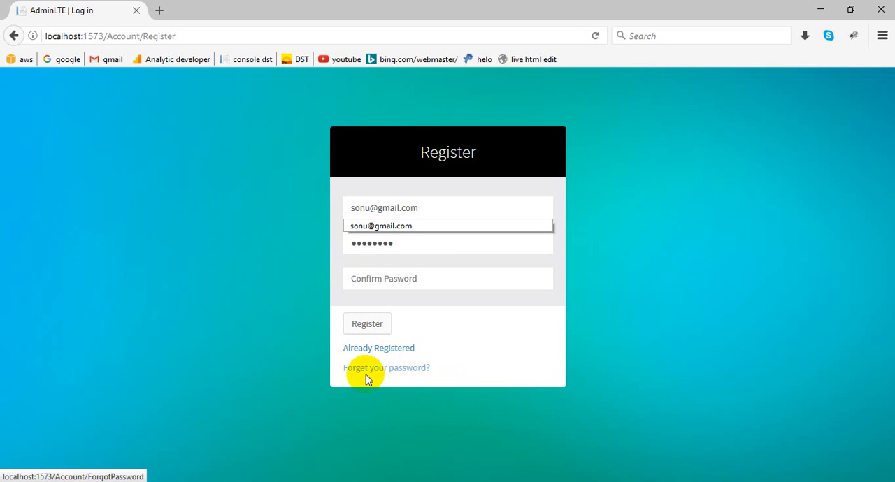
click(386, 367)
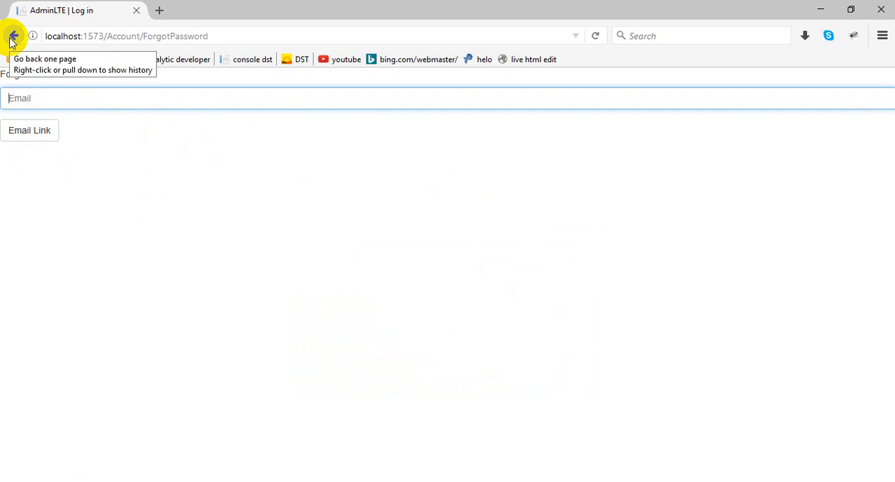
click(13, 37)
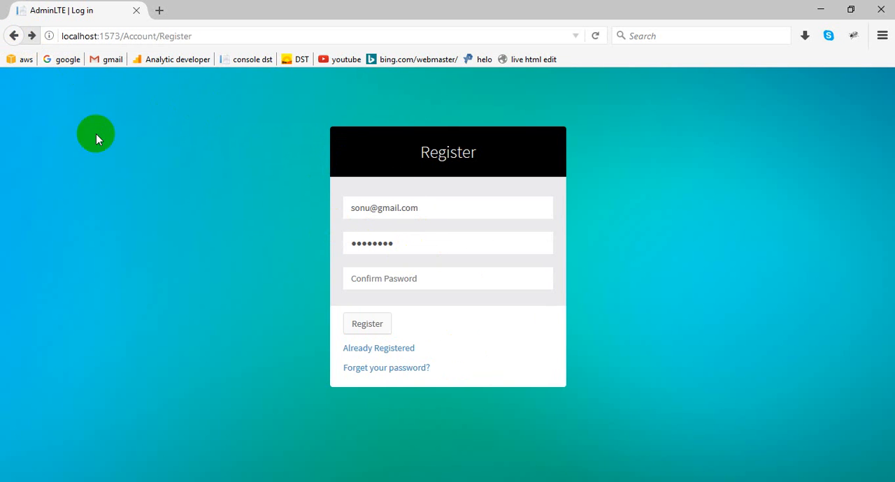
- Log in with the saved email and password to reach the Identity dashboard
click(378, 348)
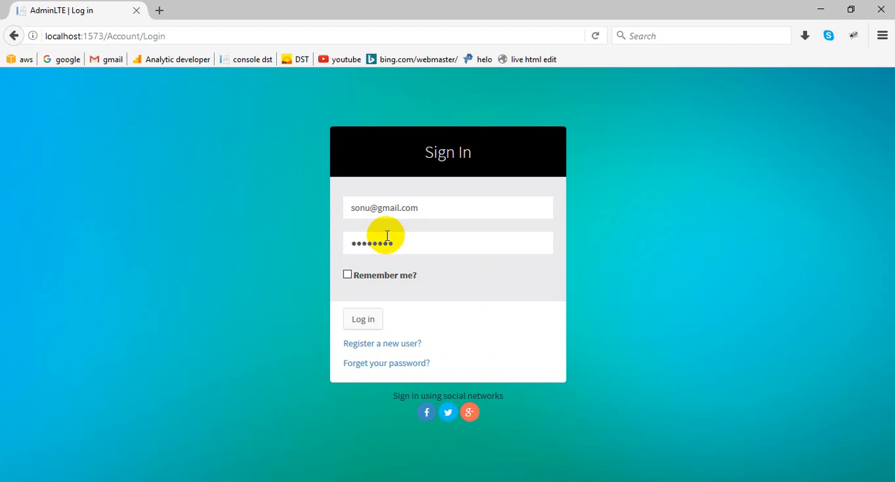
click(383, 207)
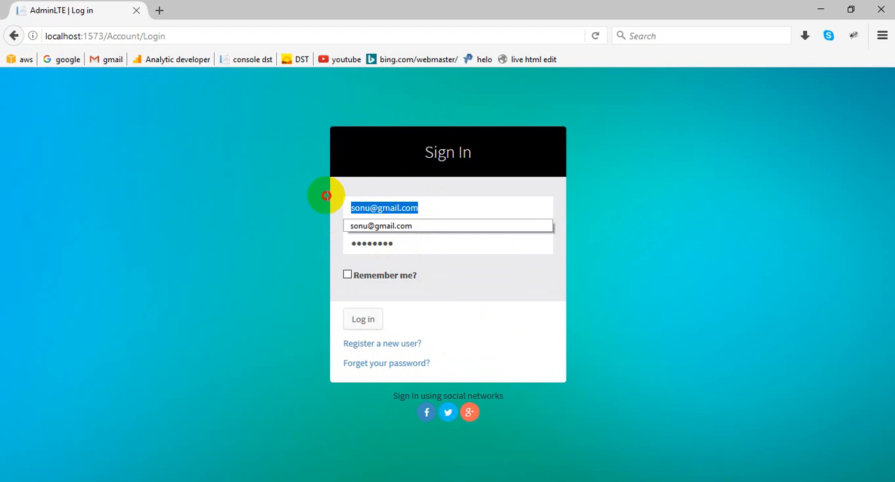
click(448, 242)
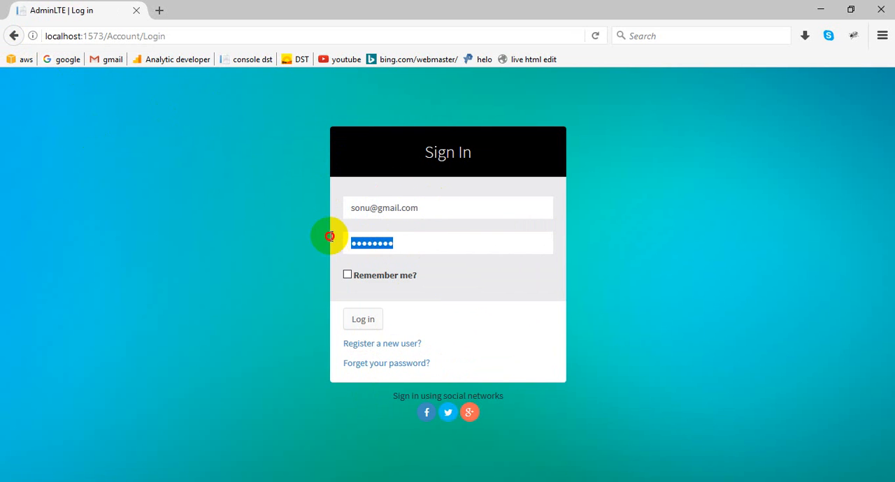
click(362, 318)
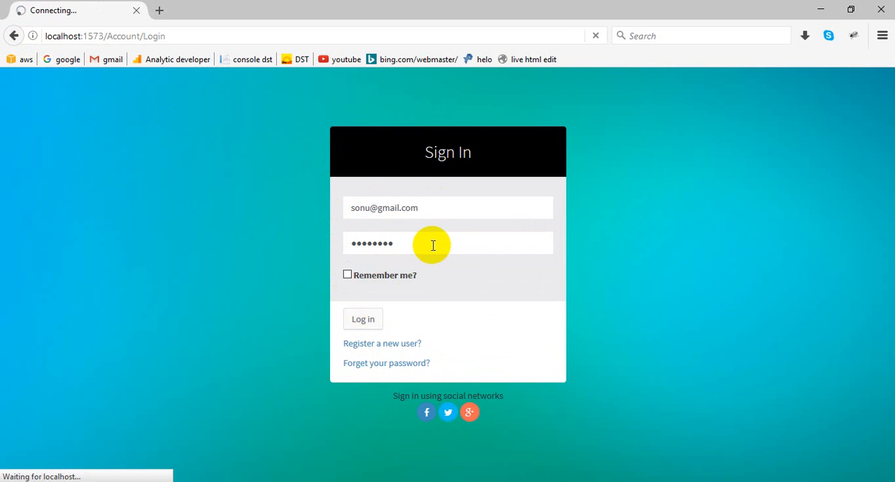
click(362, 319)
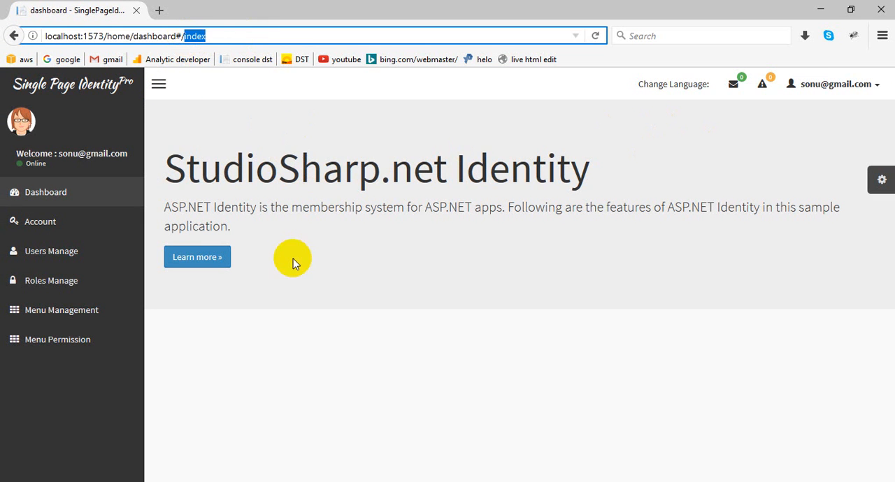
mouse_move(59, 220)
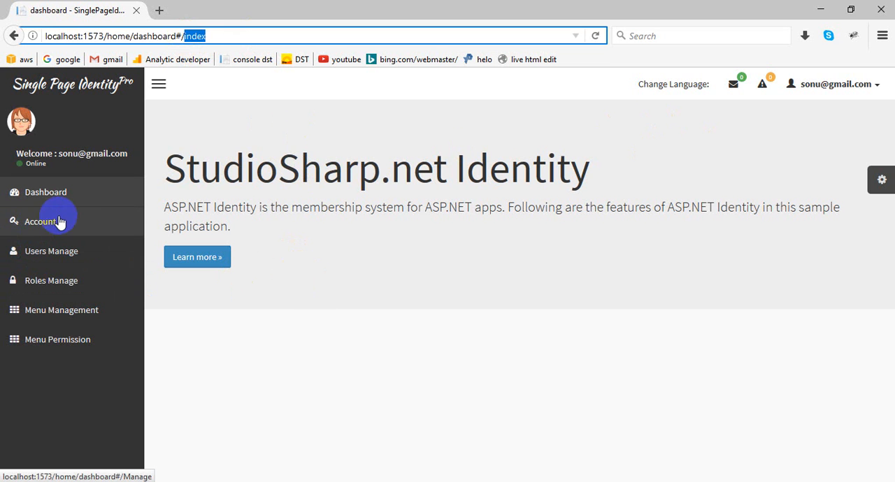
click(833, 84)
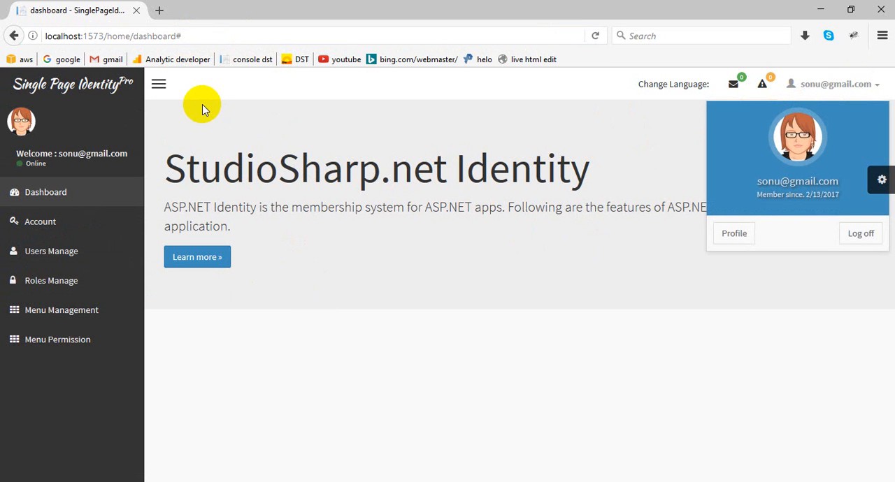
mouse_move(185, 135)
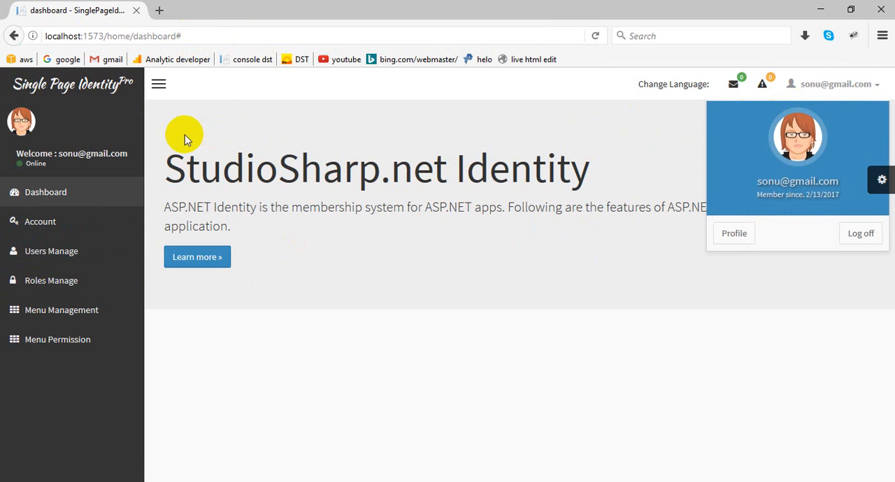
mouse_move(239, 96)
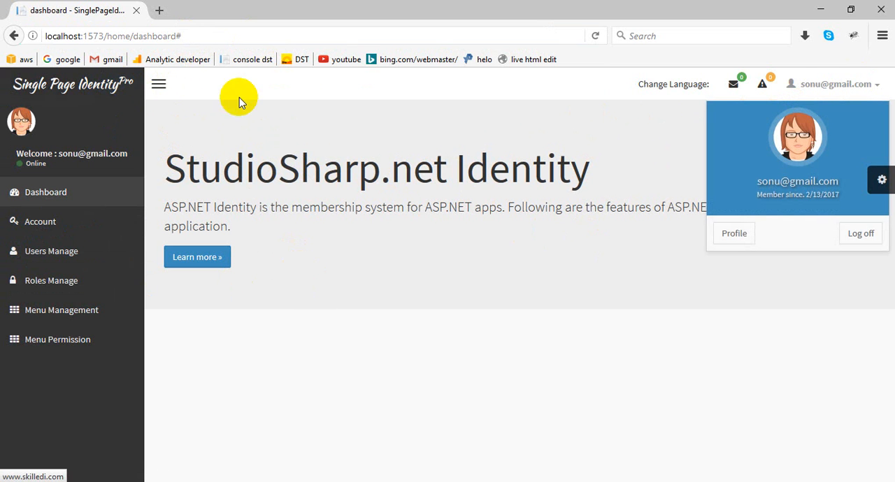
click(160, 84)
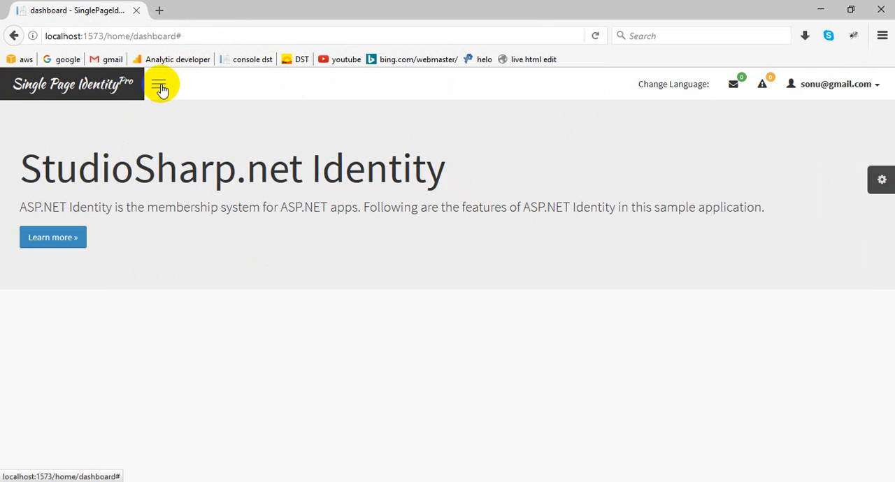
click(159, 84)
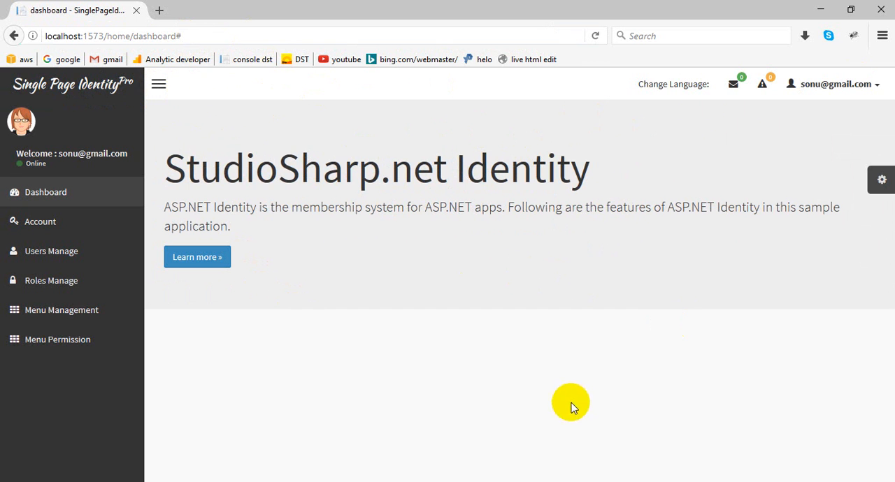
mouse_move(836, 84)
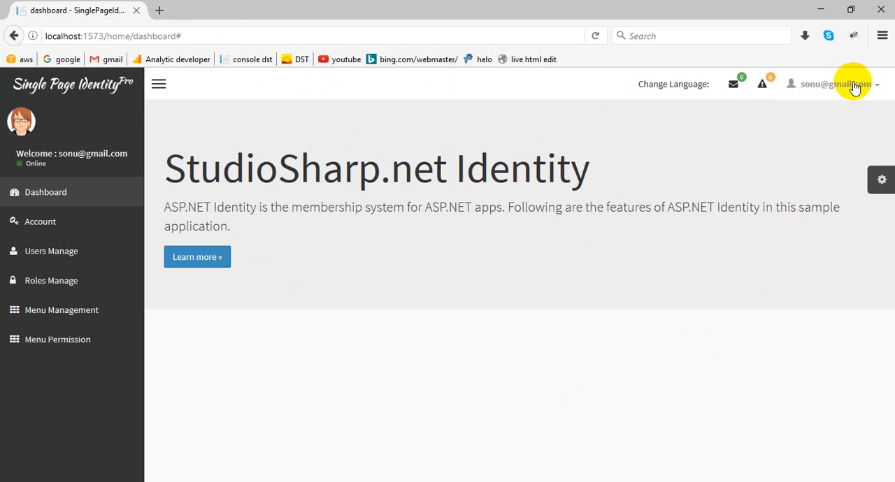
mouse_move(243, 123)
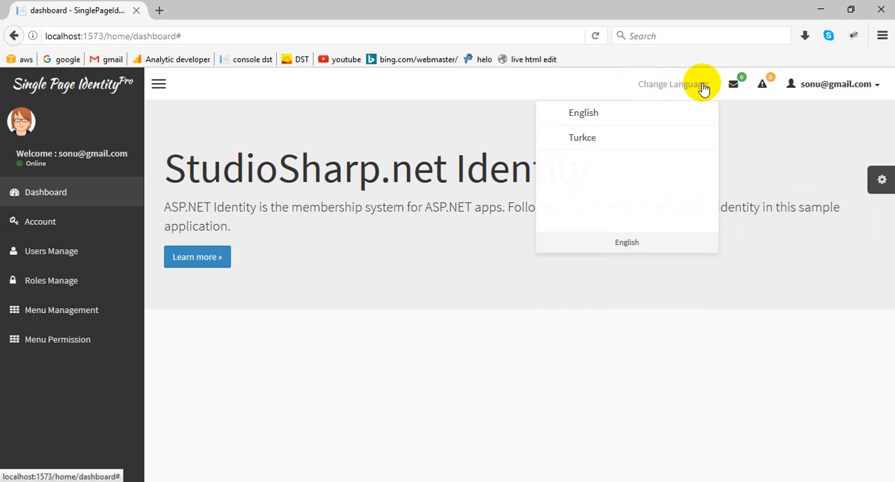
mouse_move(582, 136)
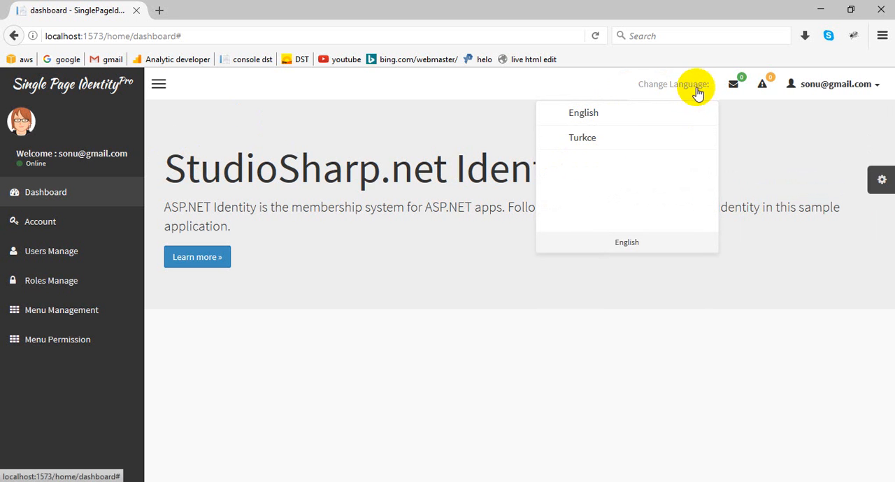
click(583, 112)
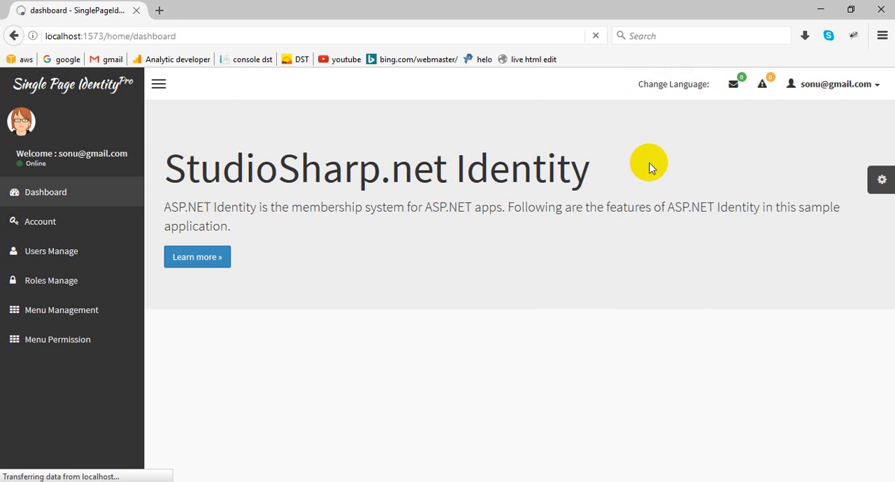
click(673, 84)
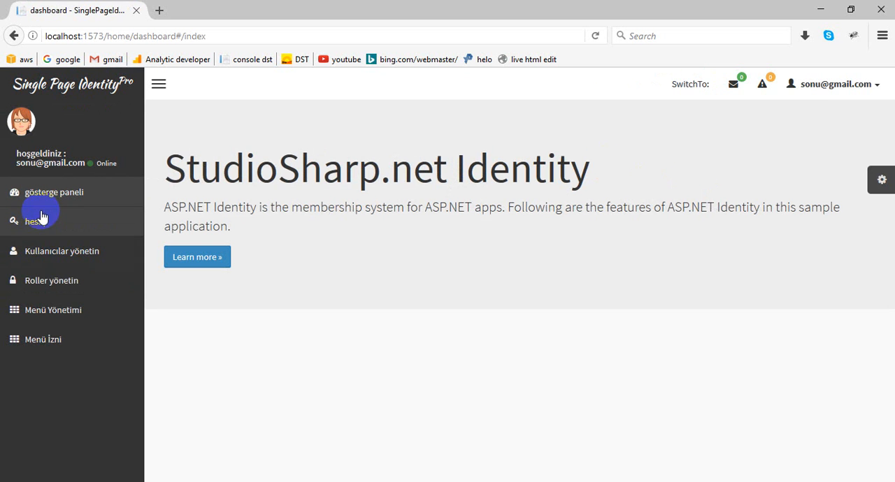
mouse_move(678, 87)
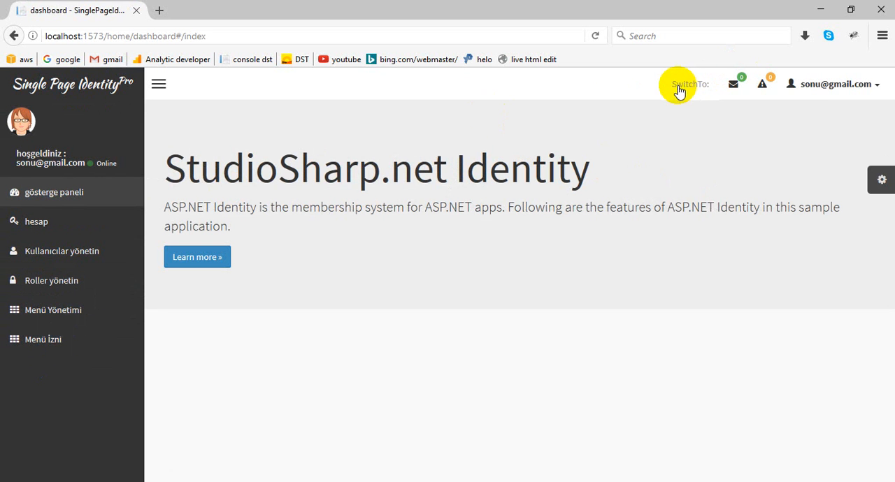
click(688, 84)
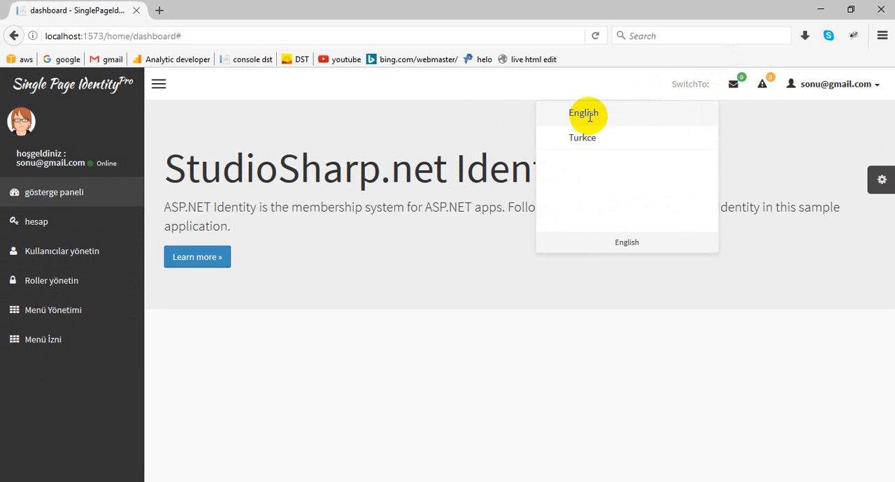
click(584, 113)
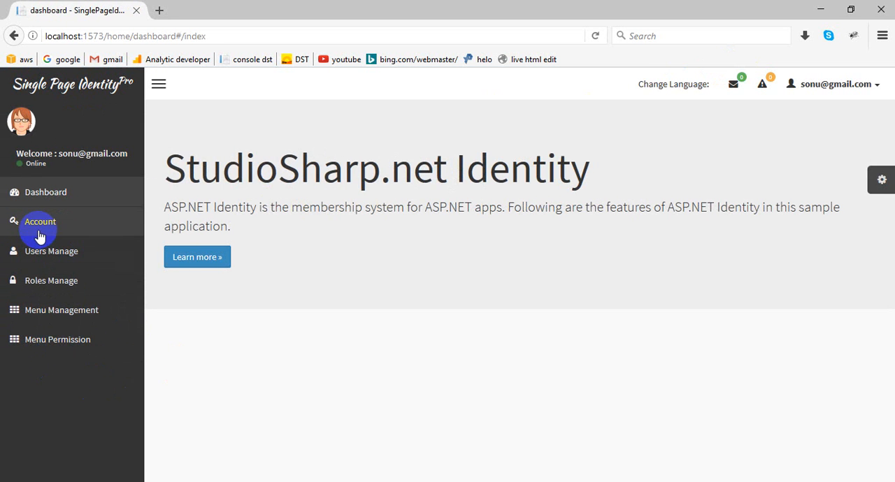
- Open the Manage your account page from the Account sidebar link
click(39, 221)
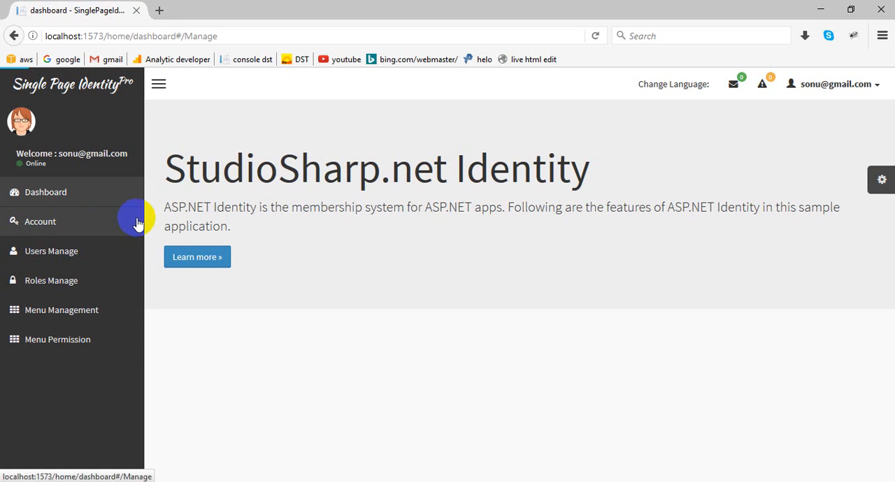
click(39, 221)
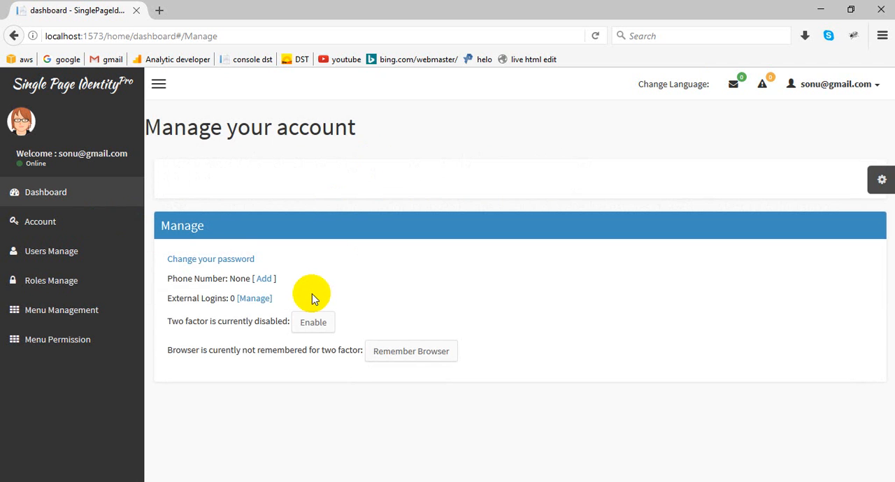
mouse_move(301, 311)
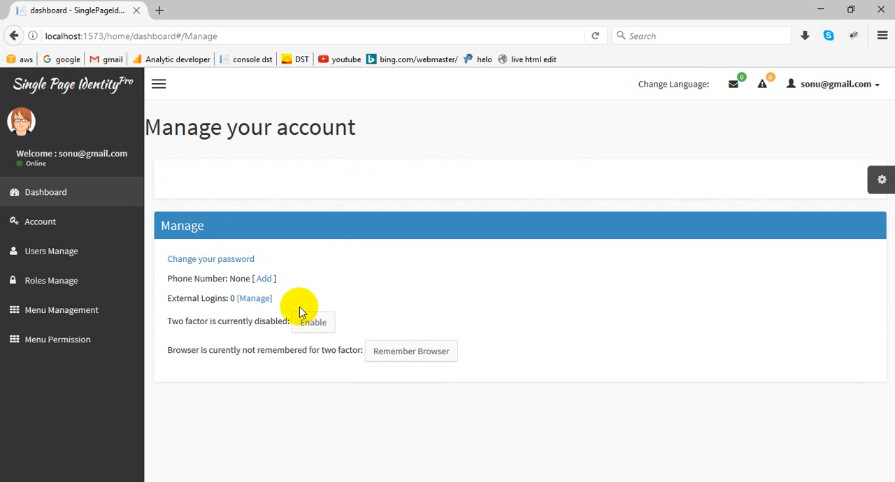
mouse_move(431, 316)
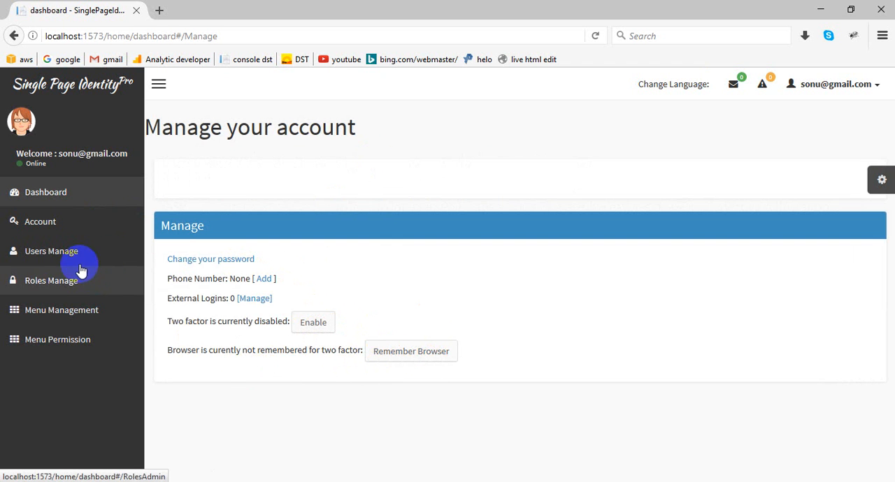
- Start a new user account with the Admin and testsss roles ticked, then return to the Users Records list
click(50, 250)
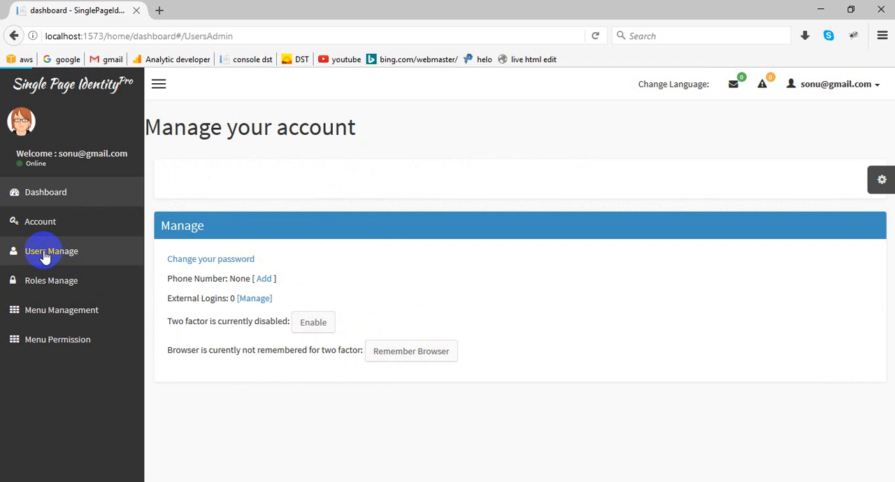
click(51, 250)
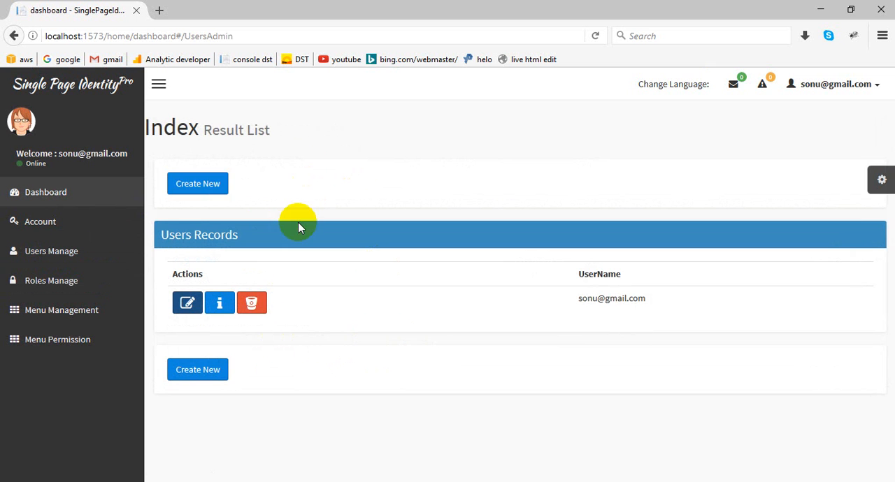
click(197, 184)
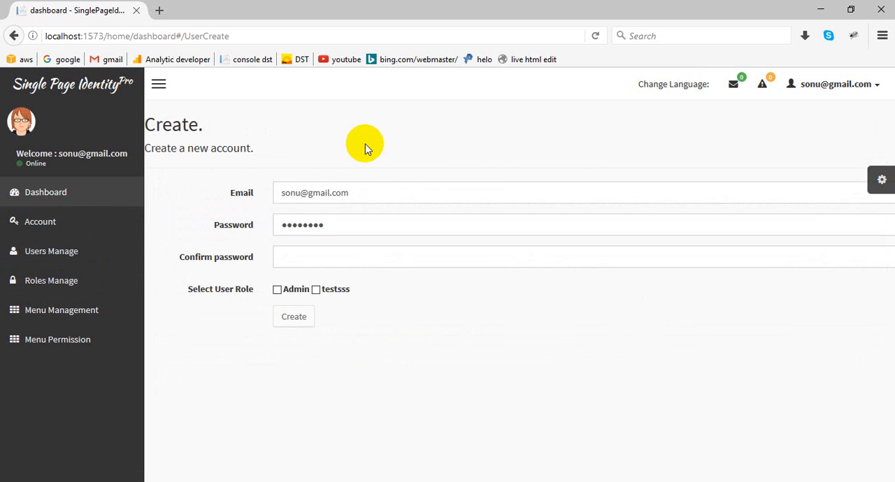
mouse_move(319, 291)
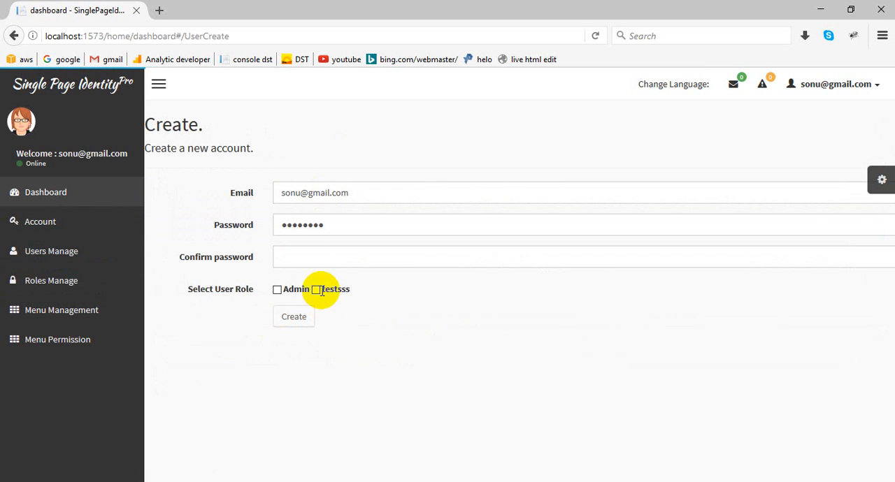
click(316, 290)
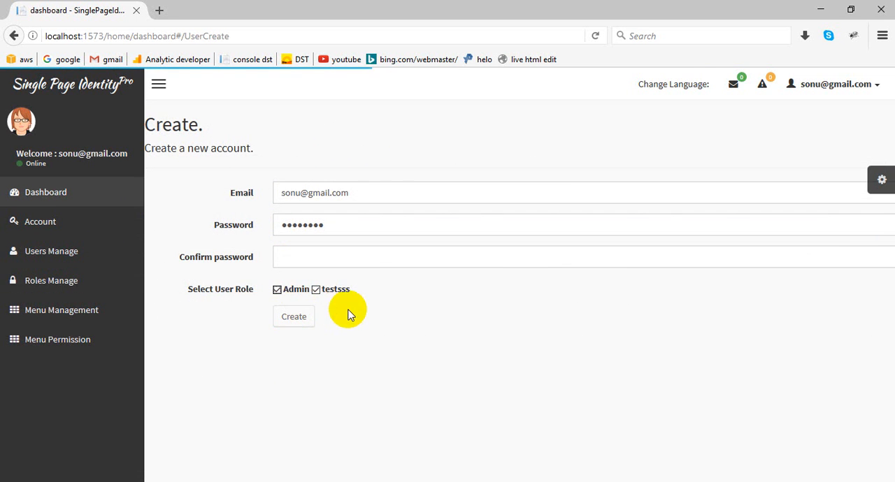
click(294, 316)
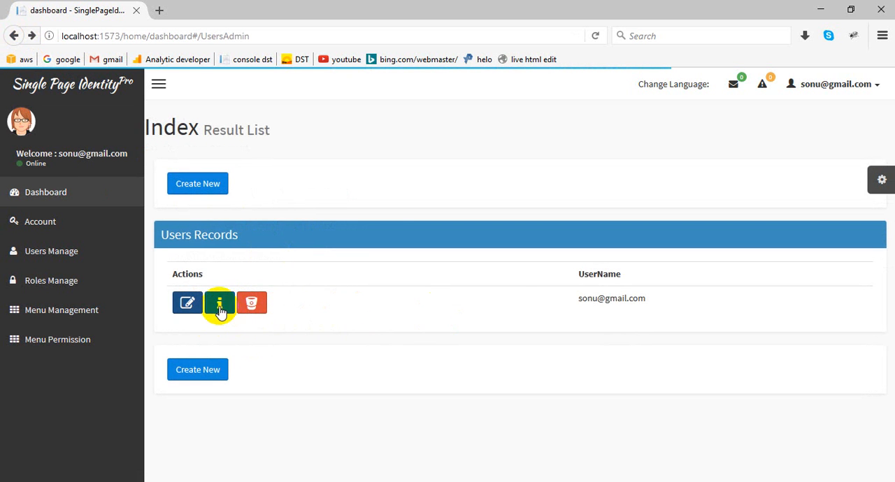
click(218, 301)
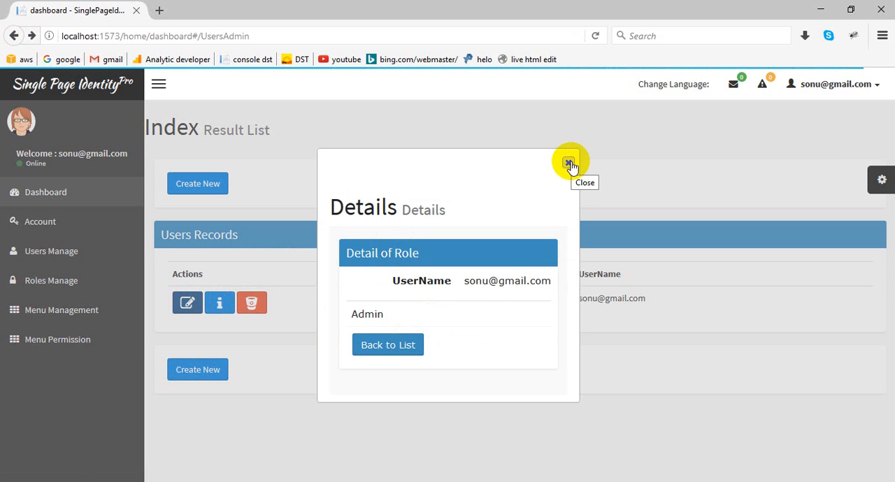
click(570, 161)
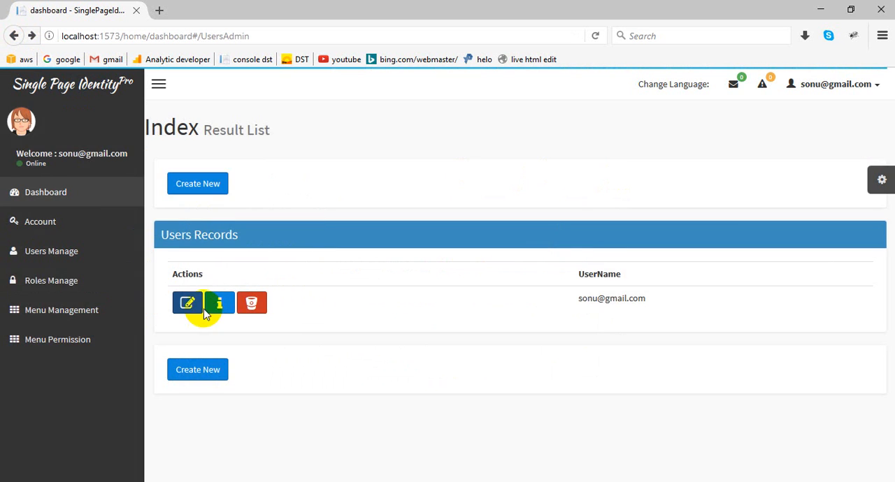
click(188, 302)
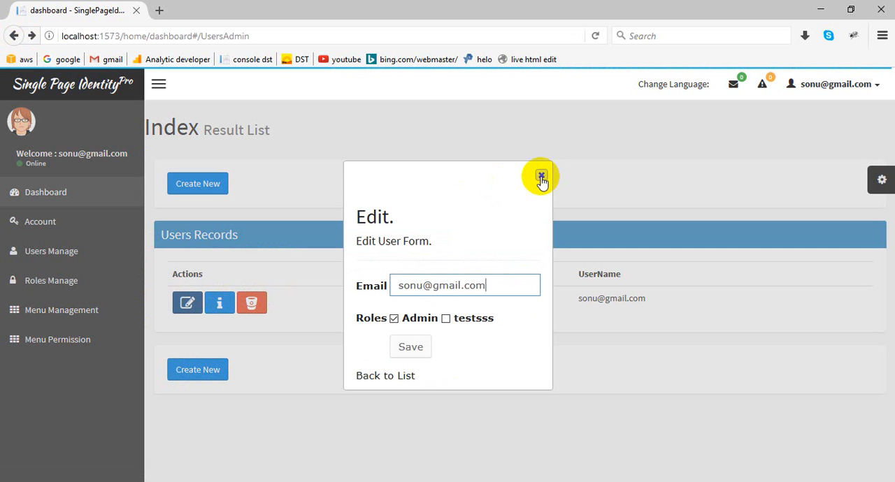
click(540, 175)
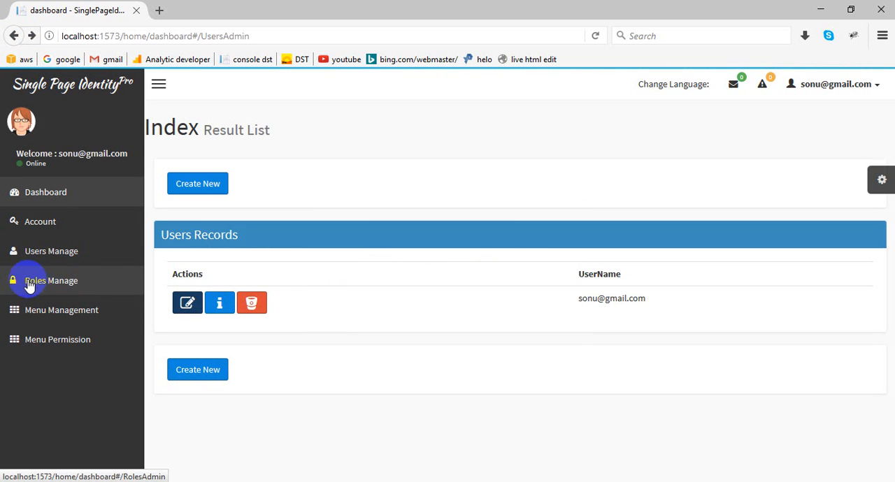
- Create a new role named 'user' in Roles Manage and return to the roles list
click(50, 281)
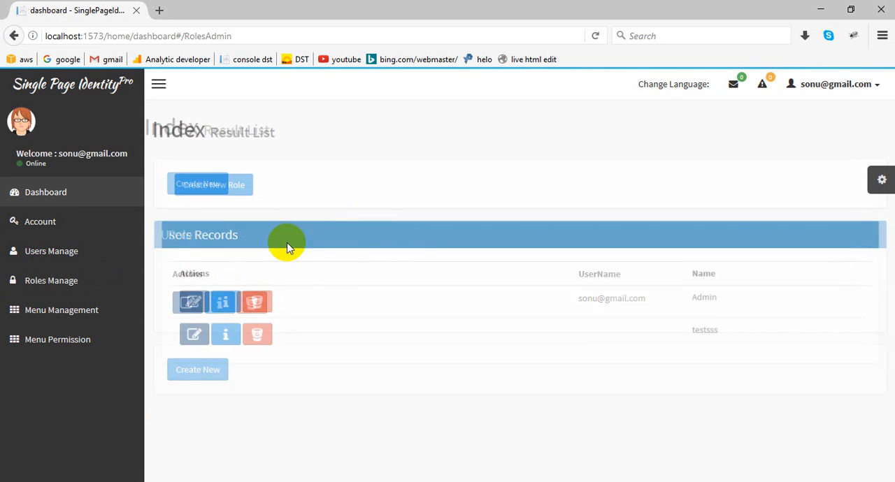
click(206, 183)
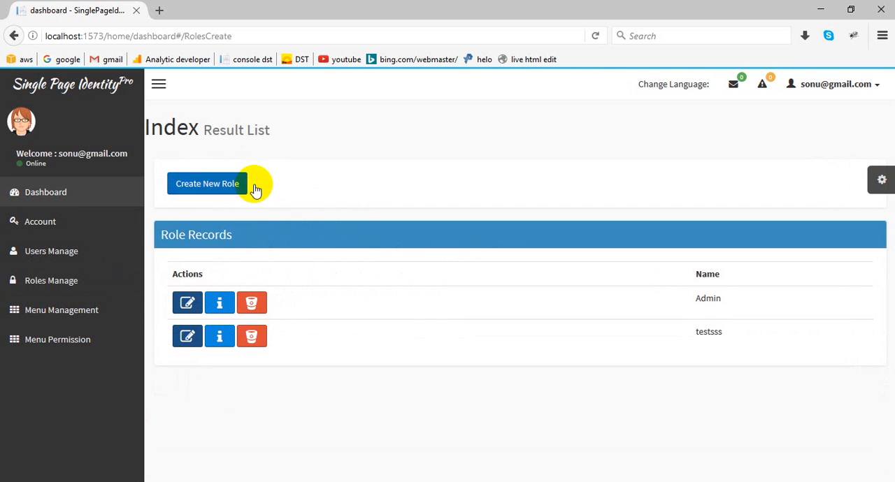
click(207, 183)
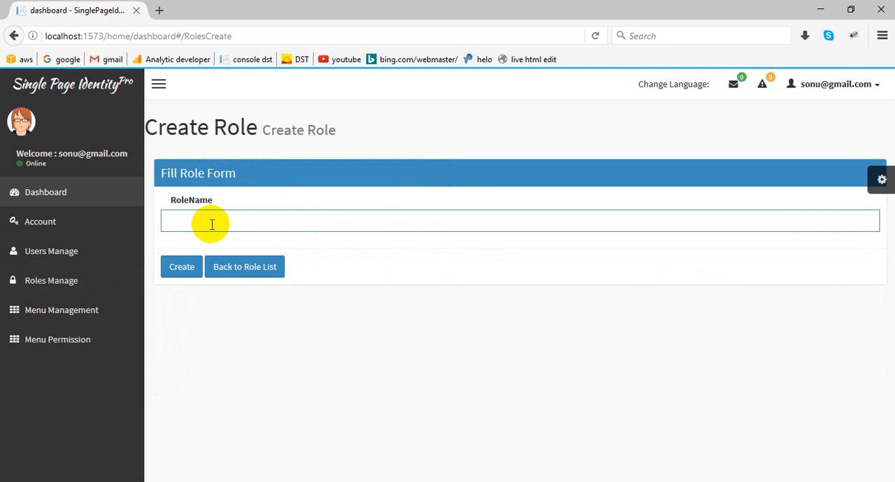
text(user)
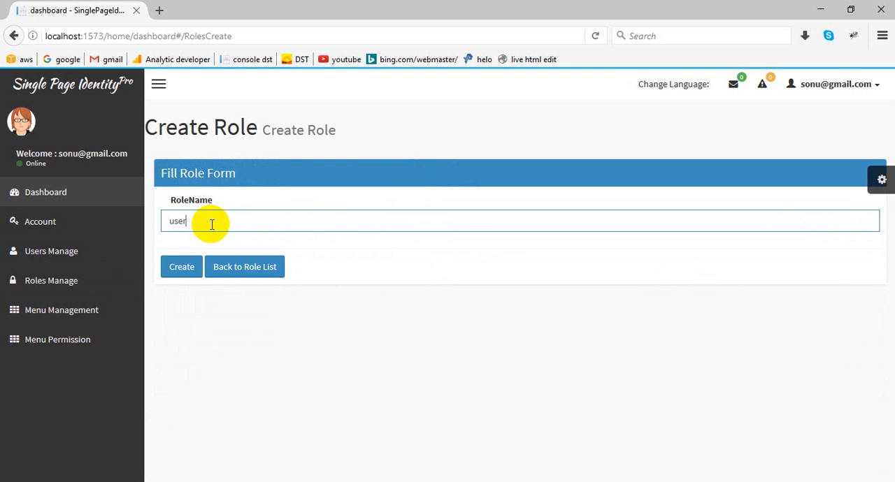
click(243, 265)
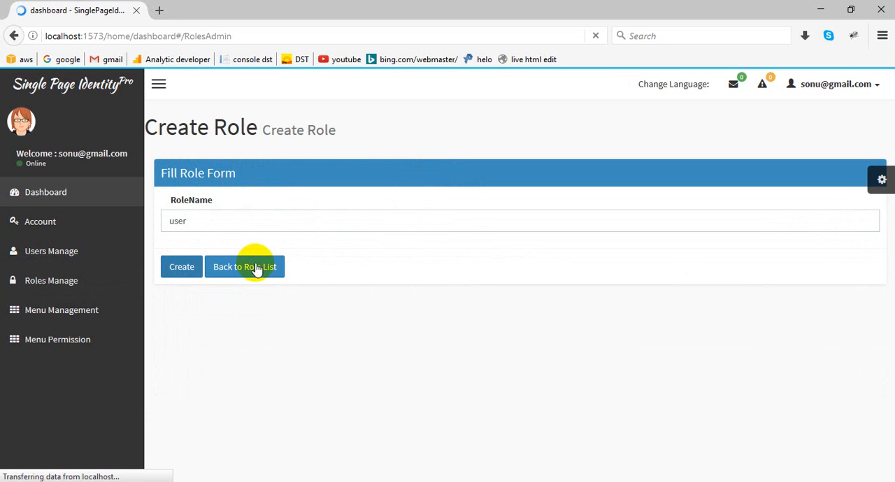
click(243, 266)
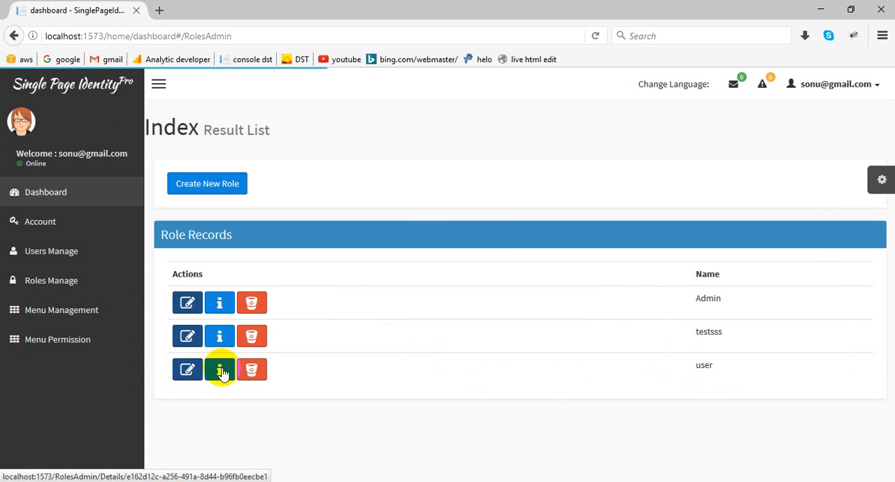
mouse_move(252, 369)
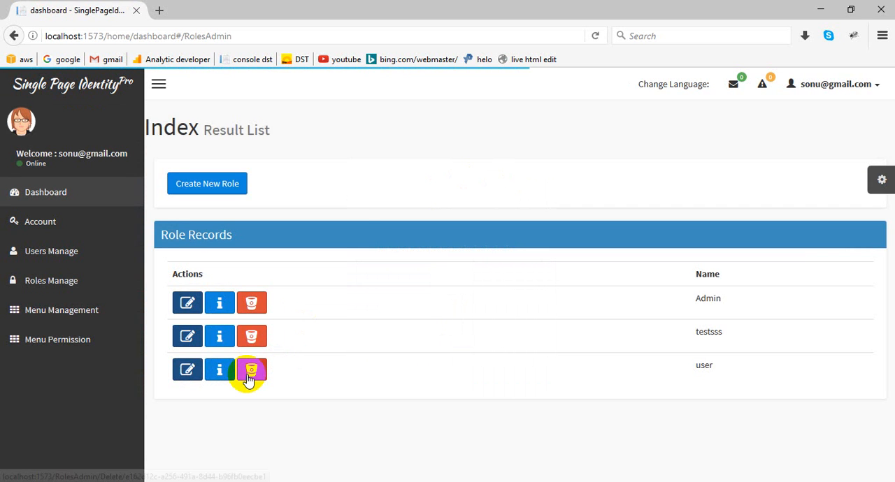
- Delete the userss role, leaving only Admin and testsss
click(188, 369)
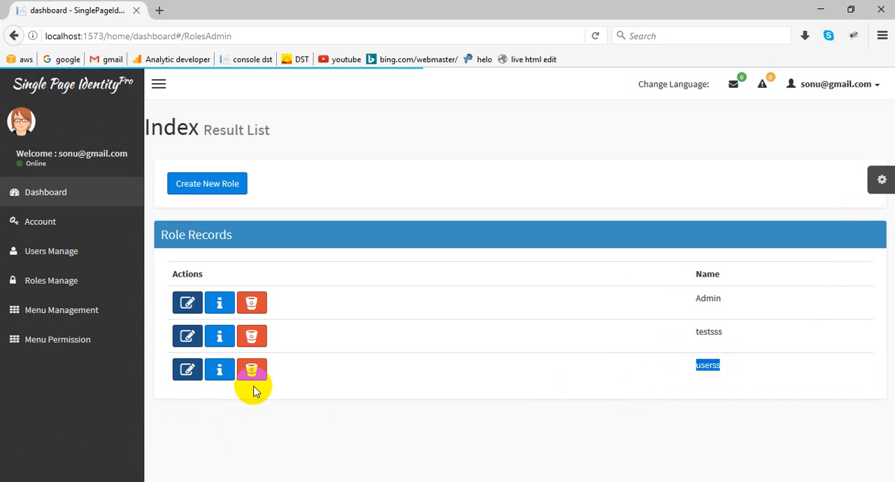
click(252, 369)
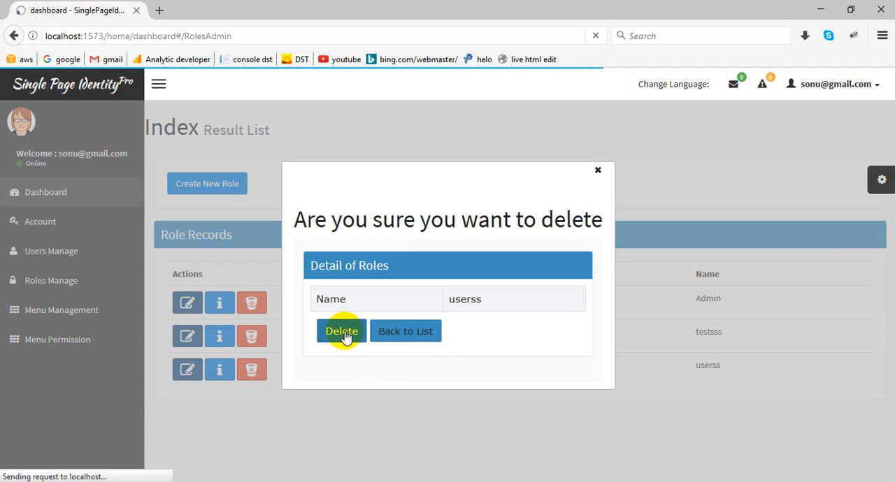
click(341, 329)
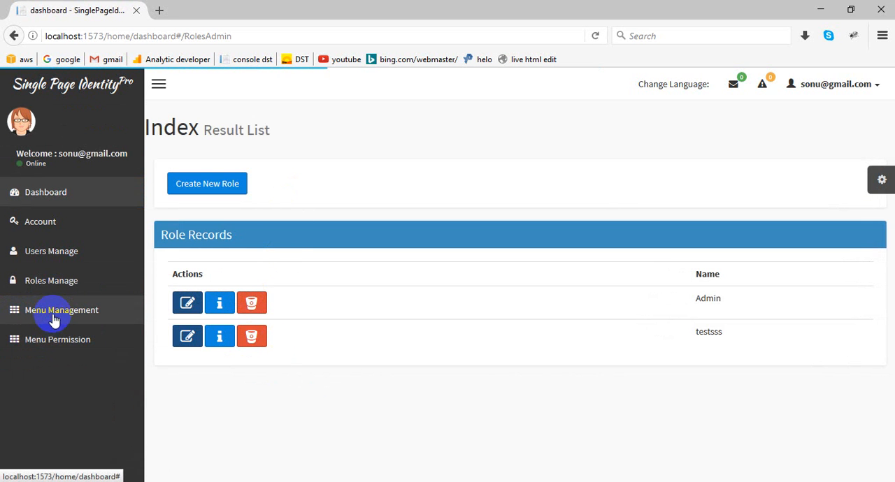
- Create a menu entry 'this is menu' with URL 'menu' in the Menu List
click(61, 310)
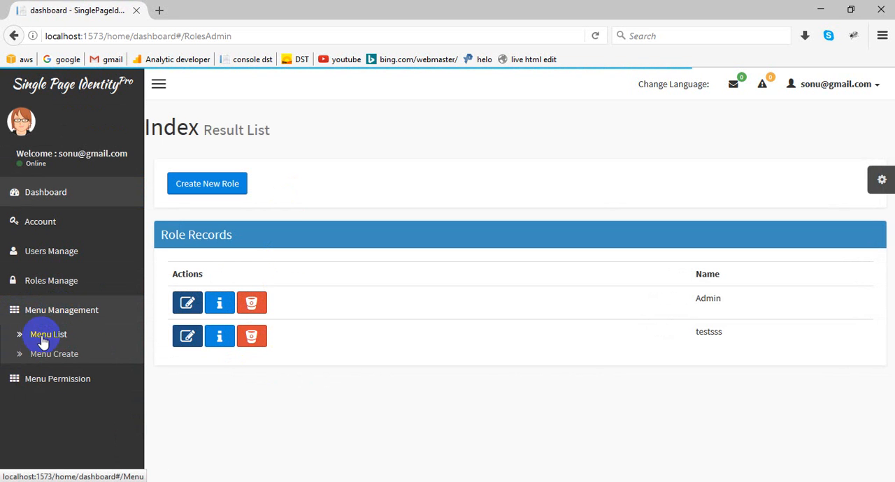
click(47, 334)
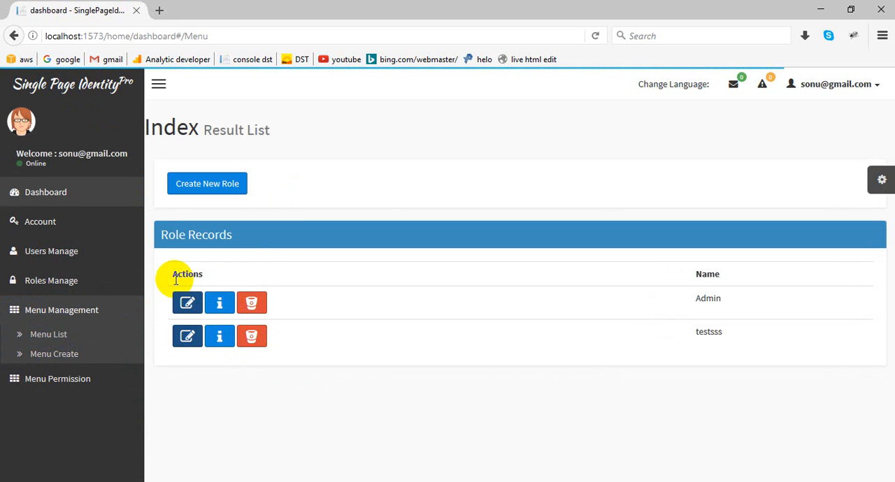
click(47, 334)
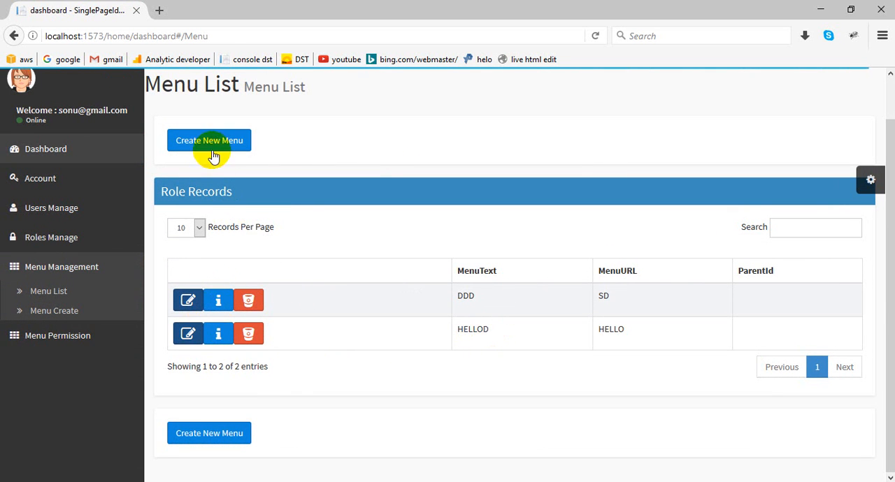
click(208, 140)
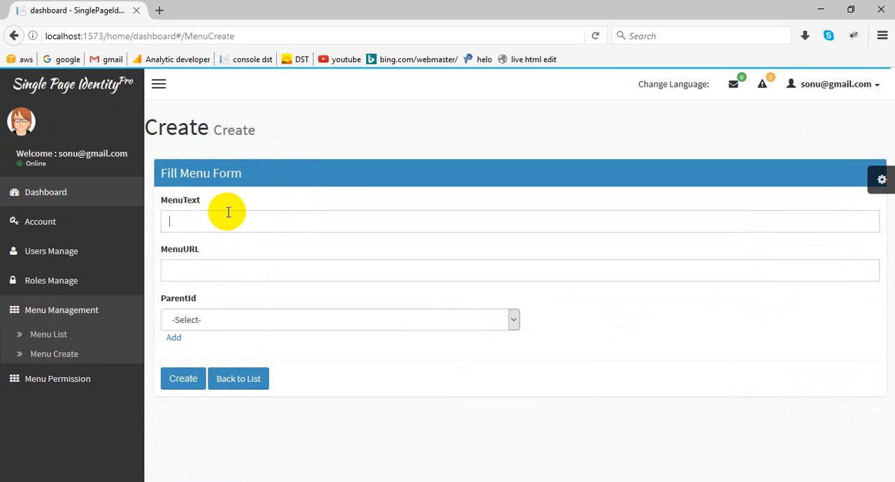
text(this is menu)
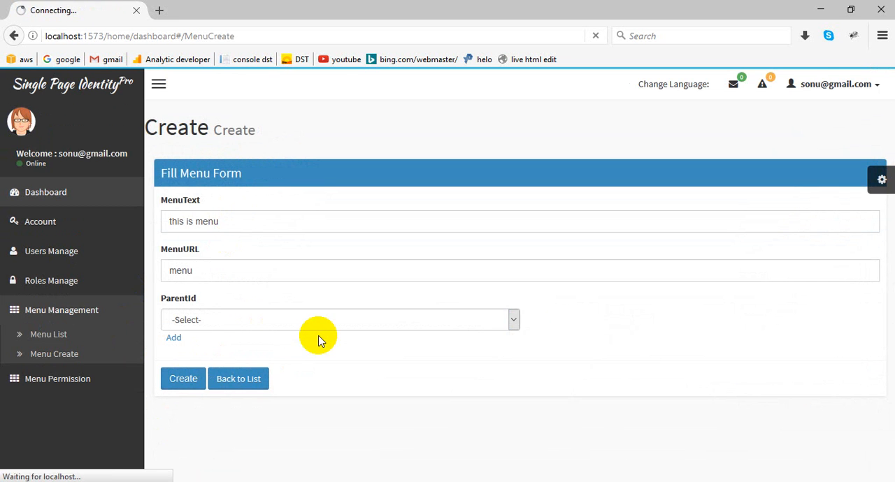
click(183, 378)
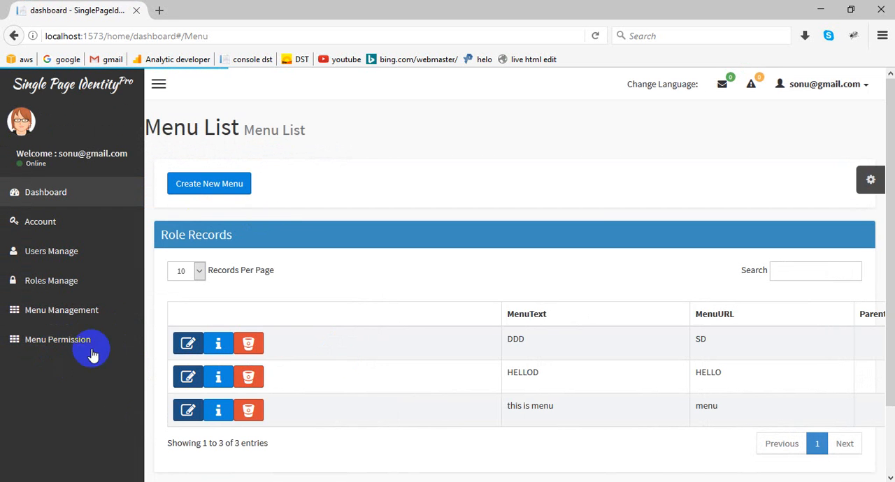
- Show the MenuPermission List under Menu Permission, currently empty
click(58, 338)
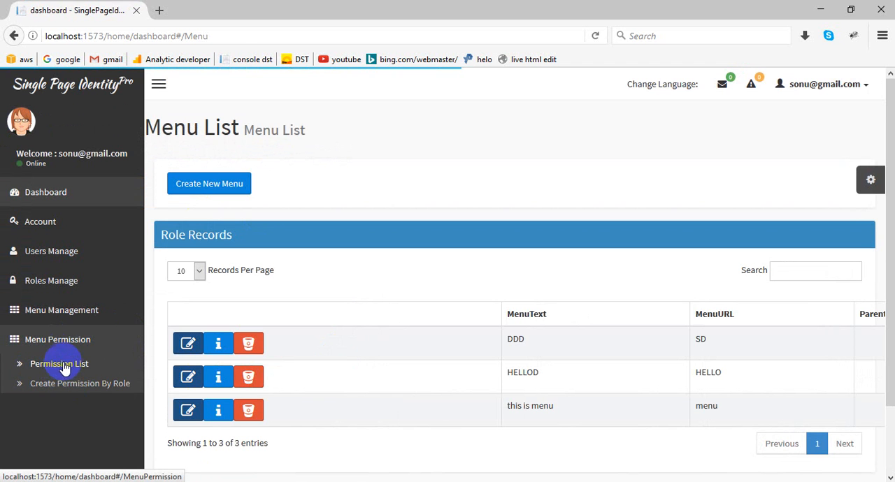
click(59, 363)
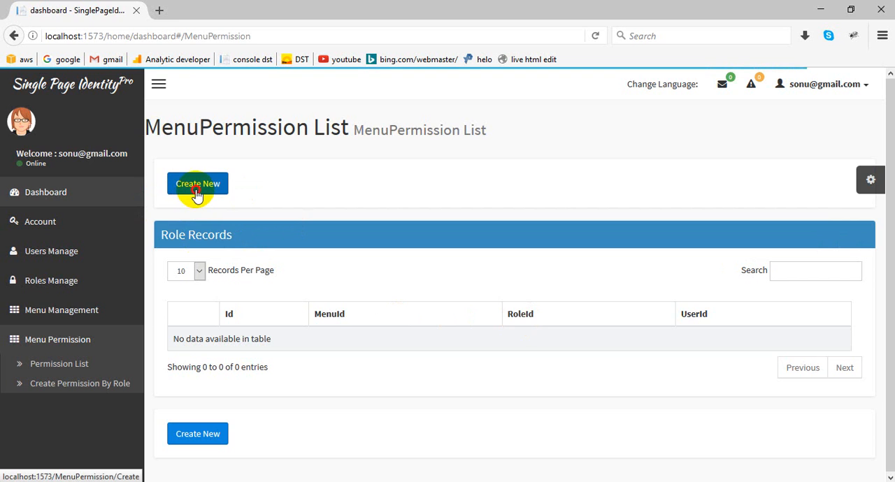
click(197, 183)
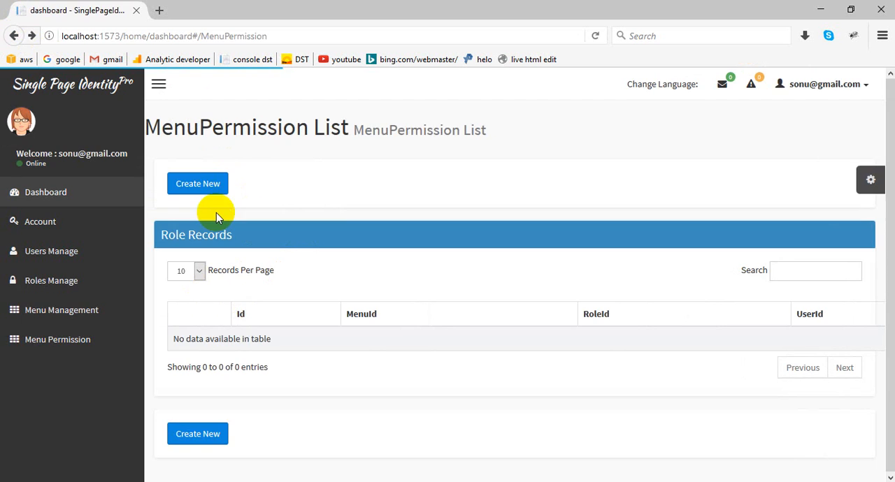
- Create a menu permission linking 'this is menu' to the Admin role
click(197, 183)
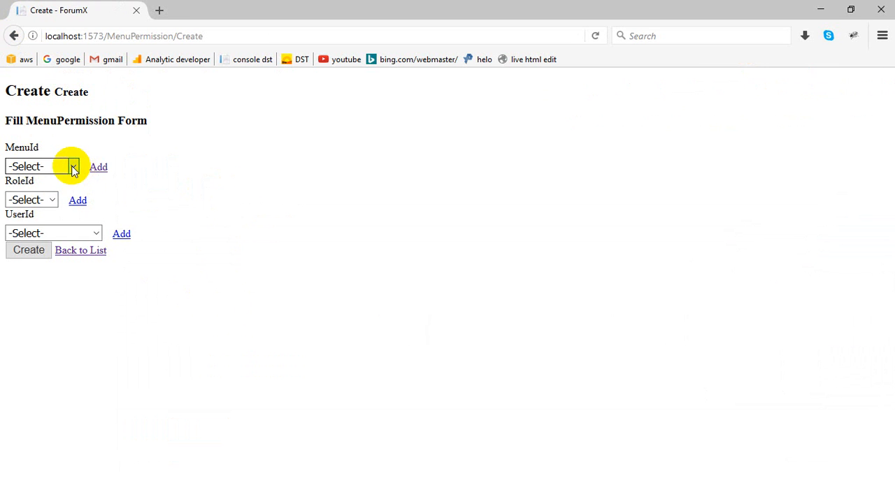
click(42, 167)
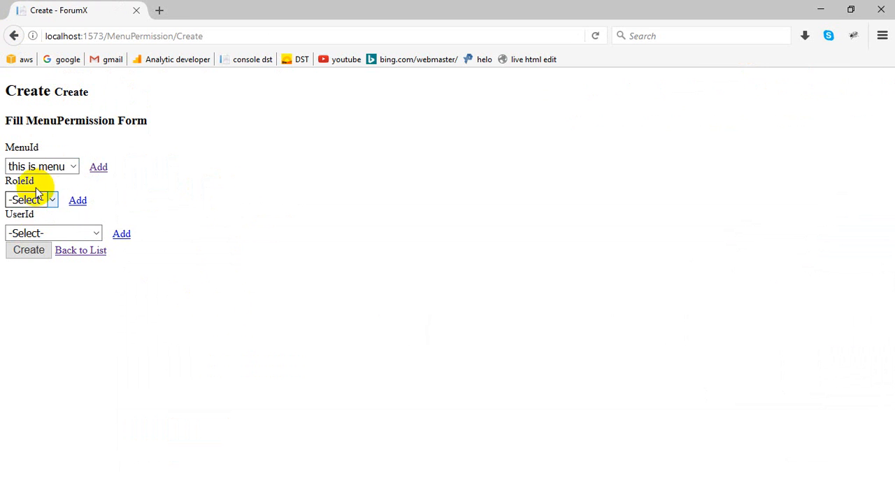
click(30, 198)
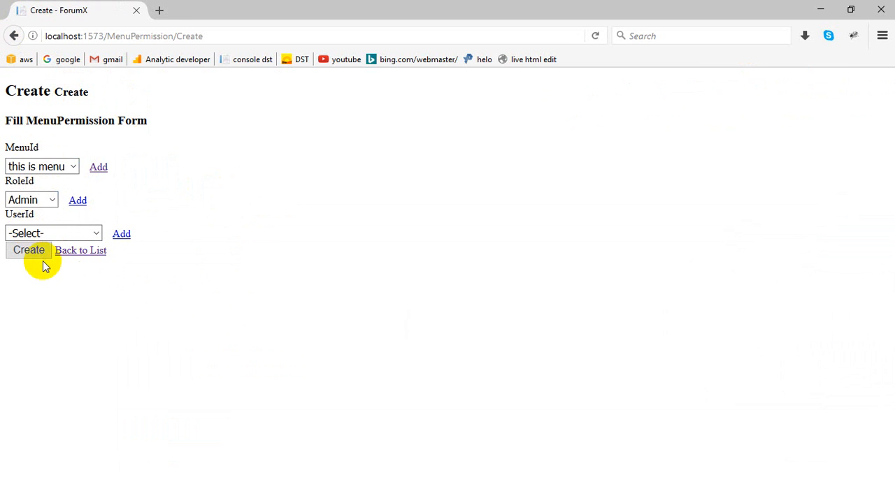
click(28, 250)
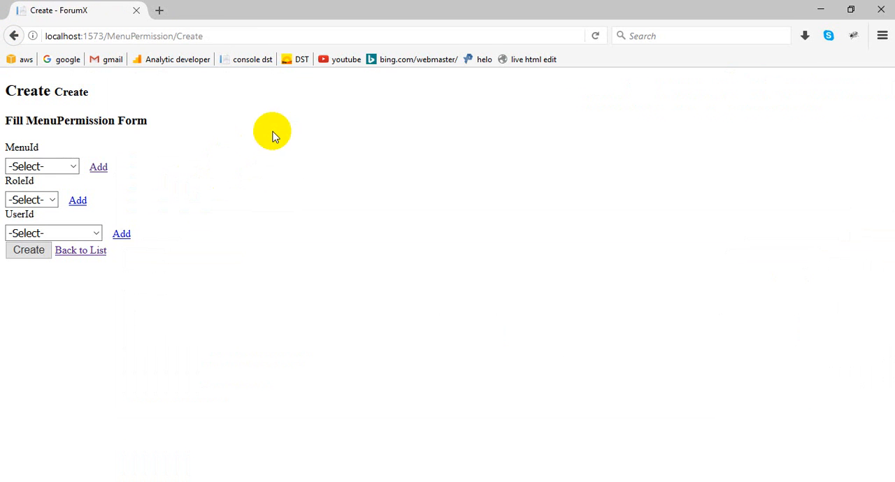
mouse_move(14, 36)
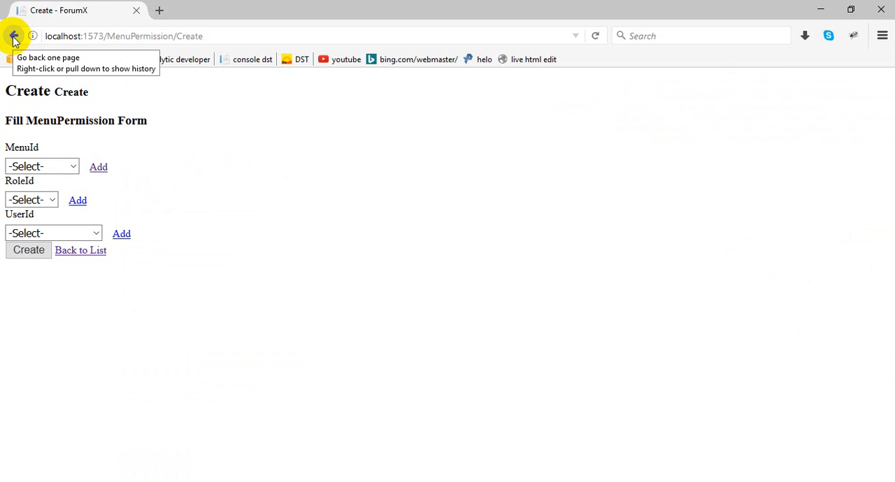
- Return to the MenuPermission List showing the new 'this is menu' record
click(14, 36)
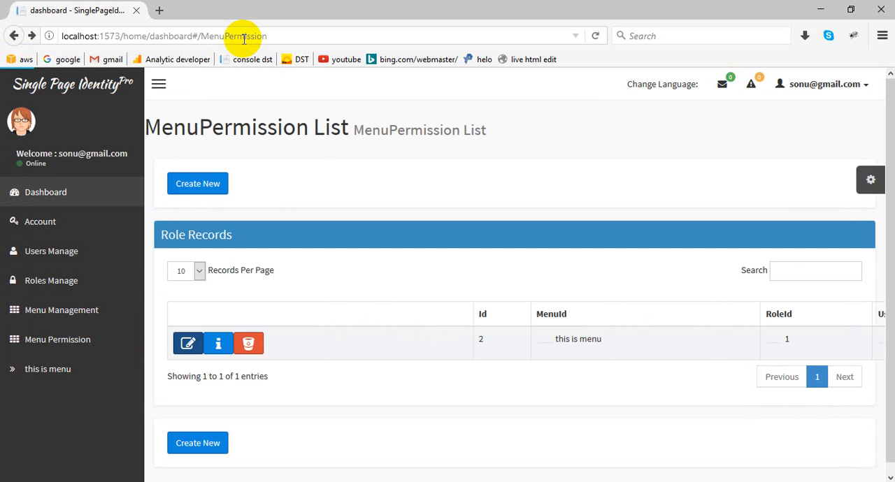
mouse_move(364, 321)
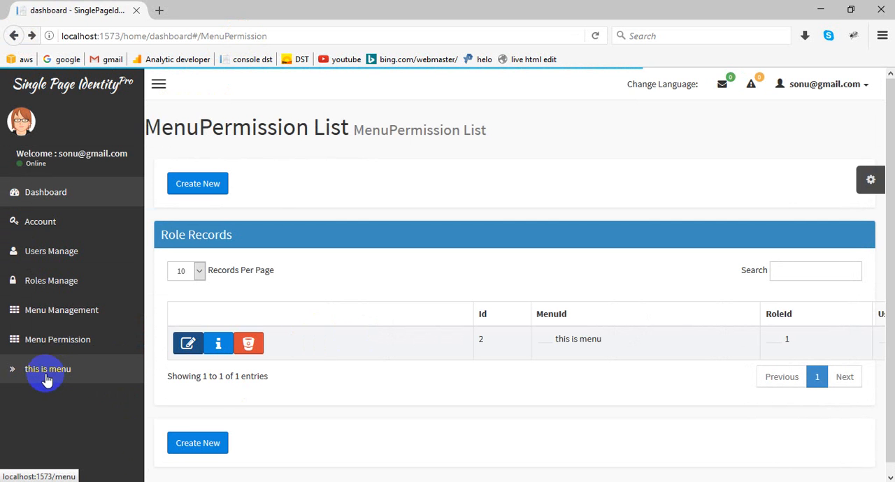
mouse_move(213, 371)
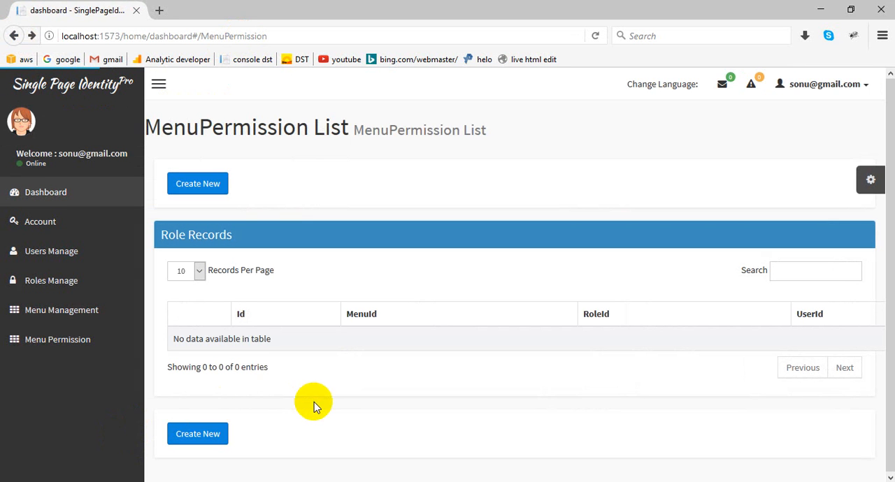
mouse_move(361, 154)
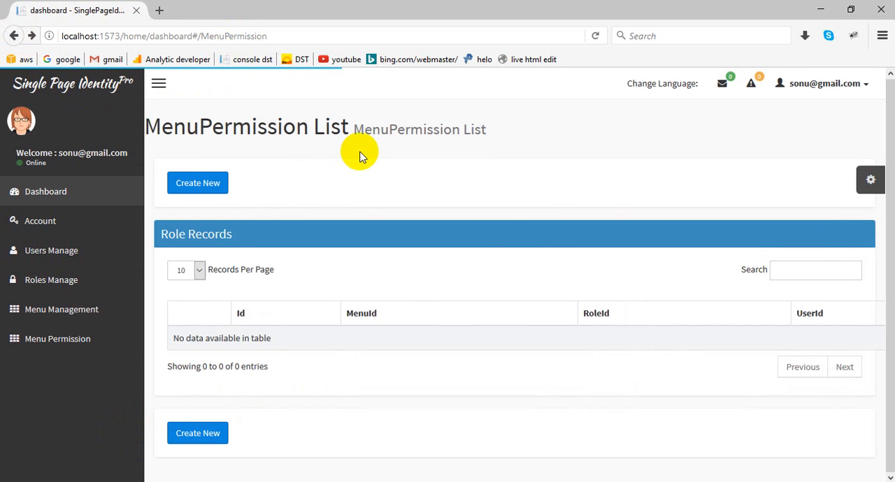
mouse_move(287, 426)
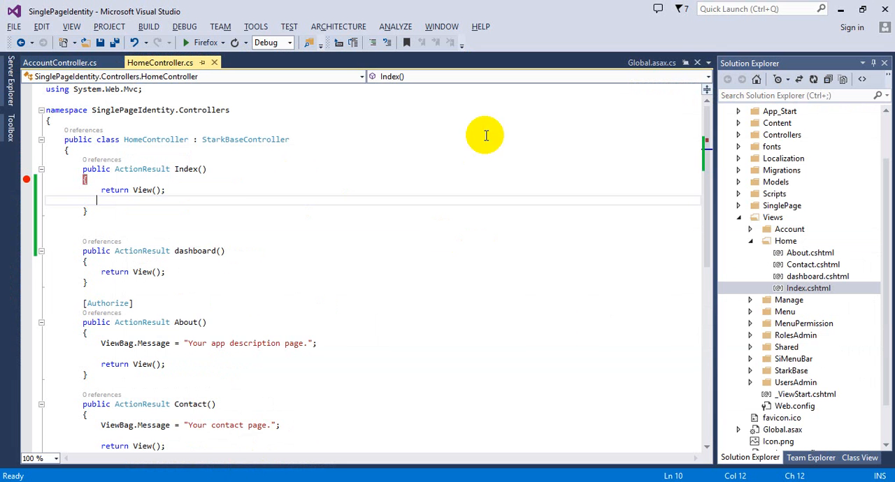
- Browse AccountController, close it, and open MenuController.cs from the Controllers folder
scroll(down, 3)
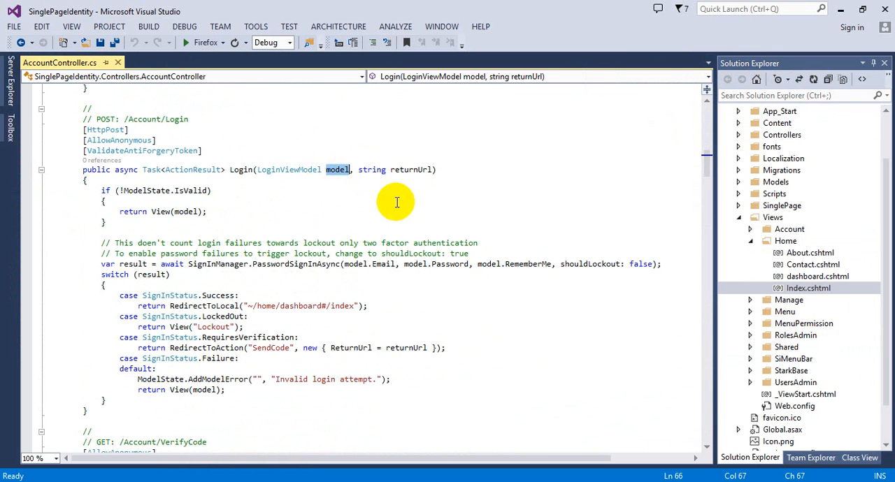
scroll(down, 3)
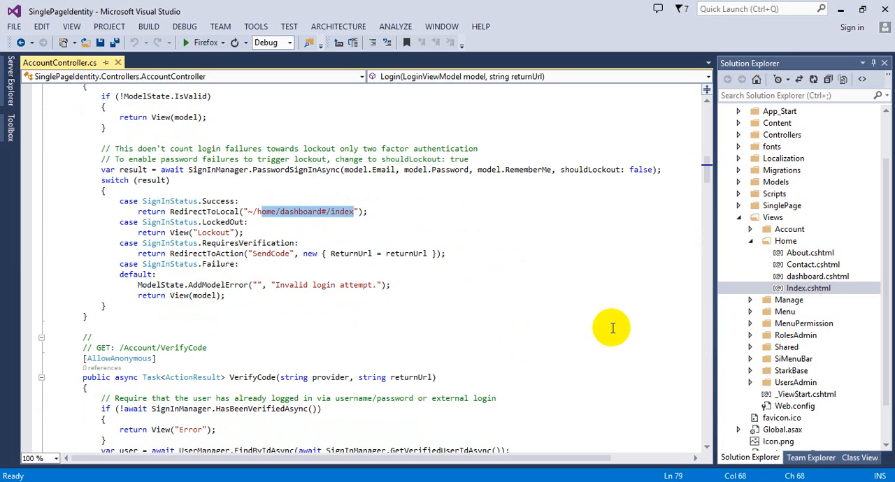
scroll(down, 3)
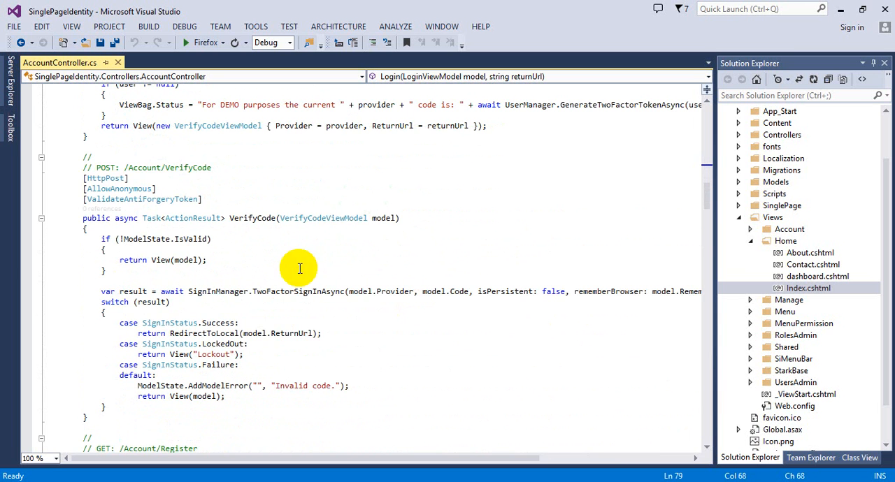
scroll(down, 3)
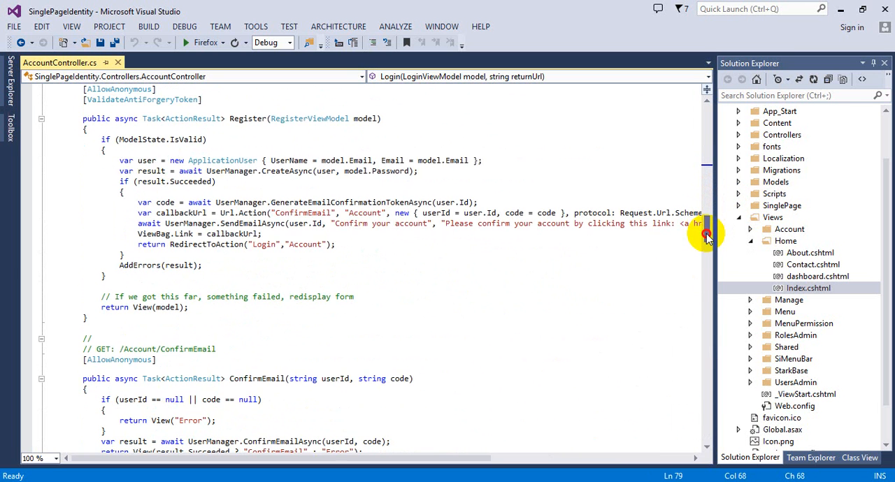
scroll(down, 3)
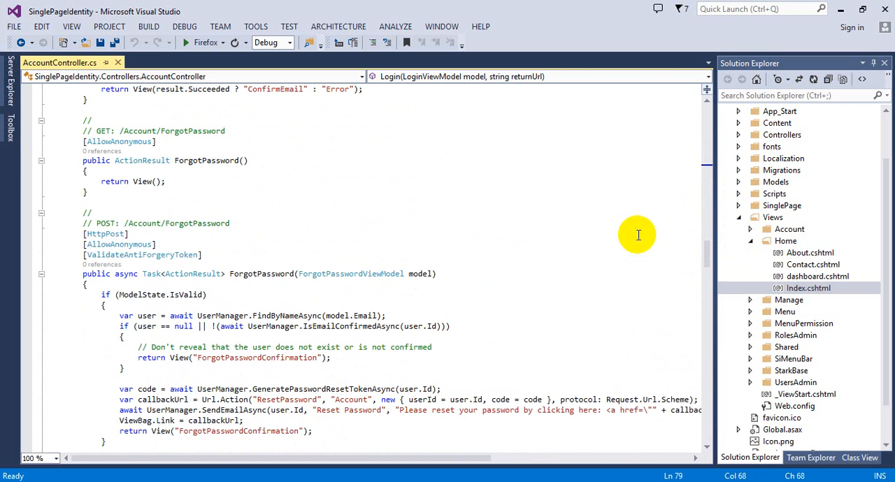
mouse_move(118, 63)
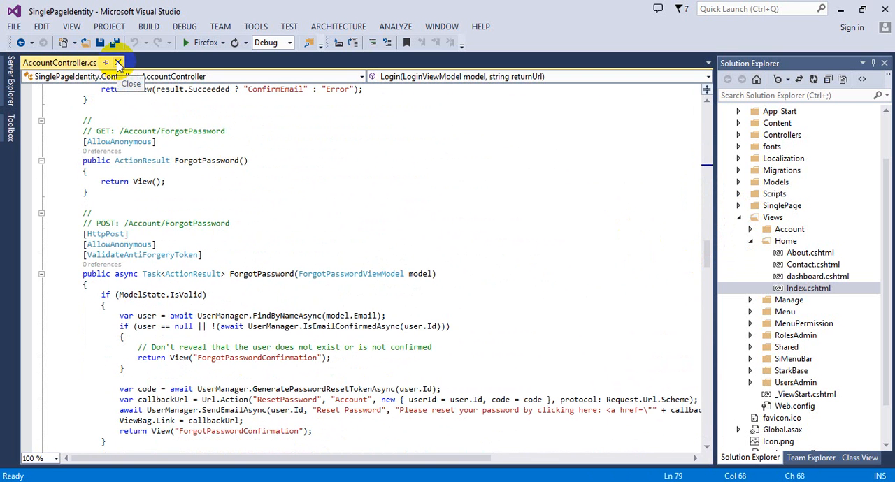
click(117, 63)
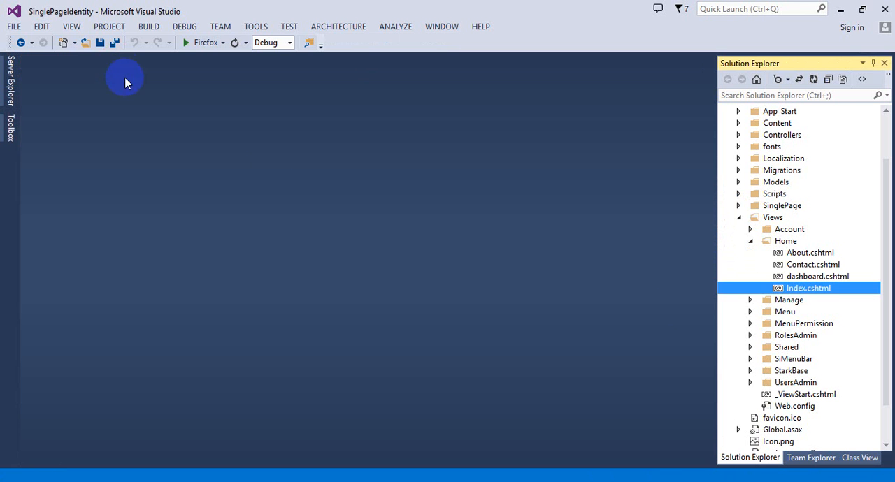
click(749, 240)
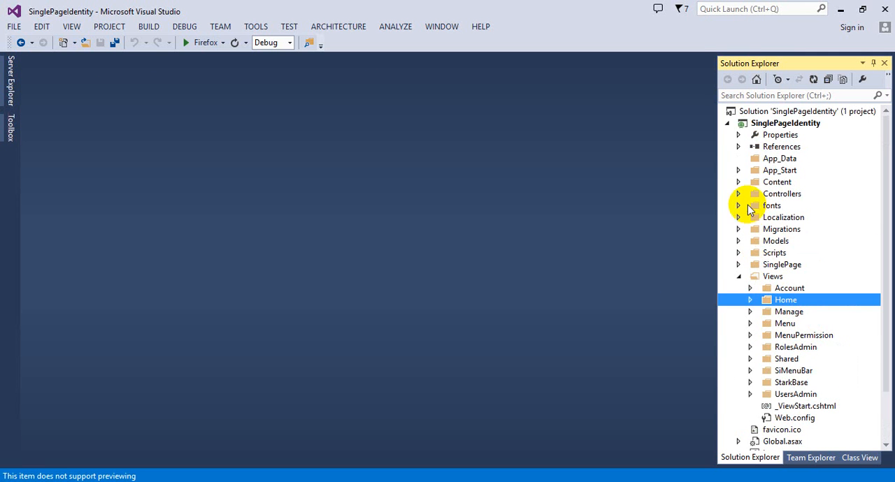
click(738, 193)
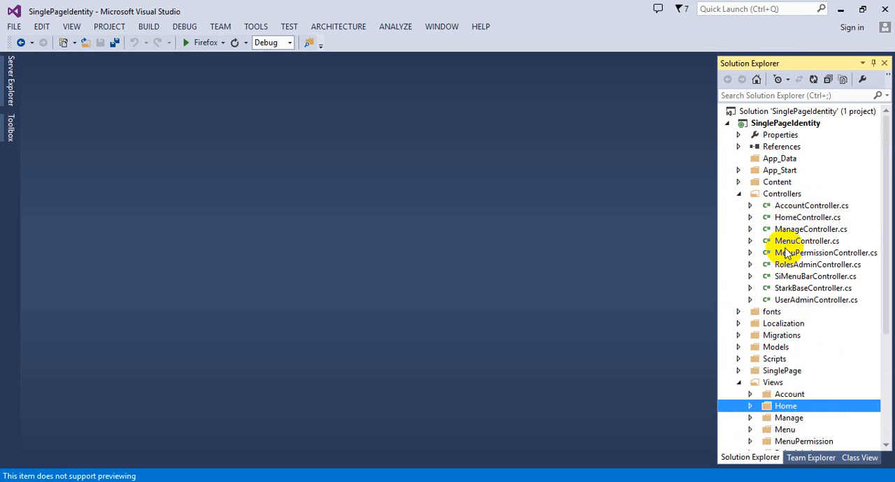
double_click(805, 241)
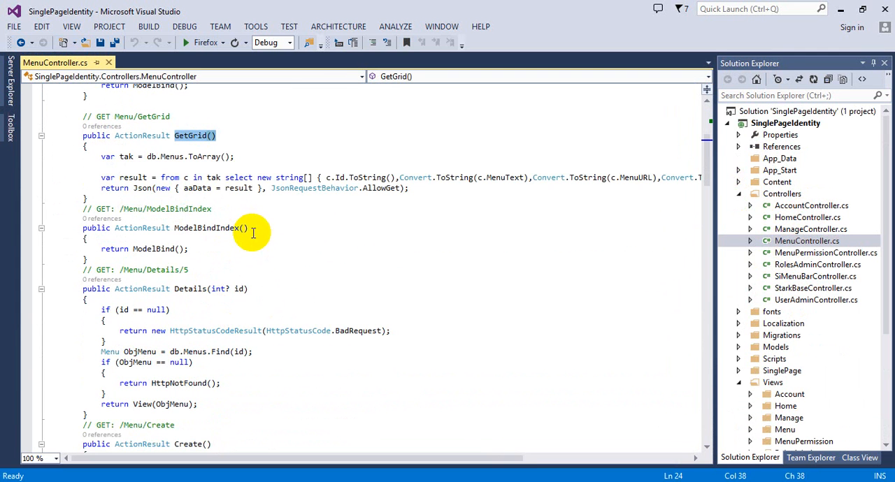
- Scroll through MenuController, then open StarkBaseController.cs with its ChangeLanguage action
scroll(down, 3)
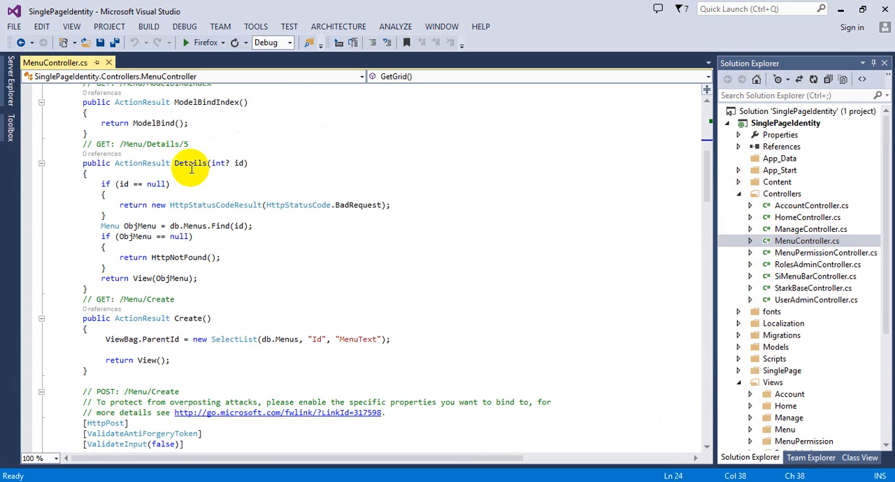
scroll(down, 3)
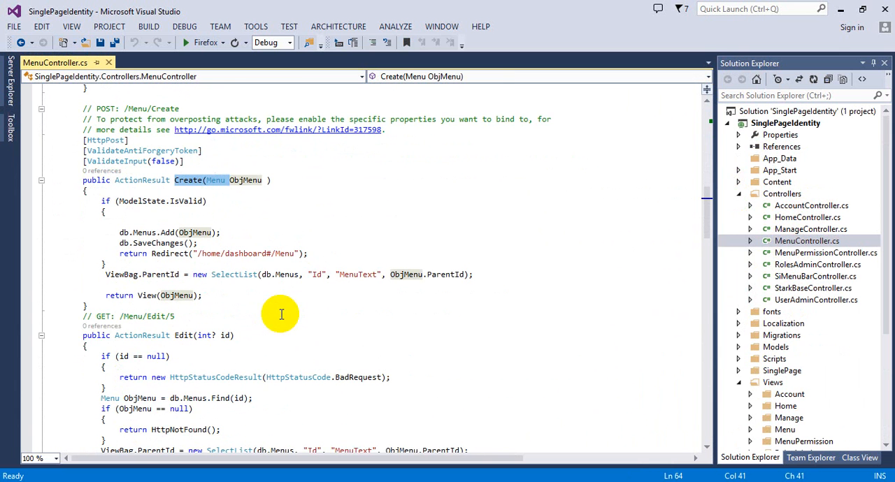
mouse_move(706, 217)
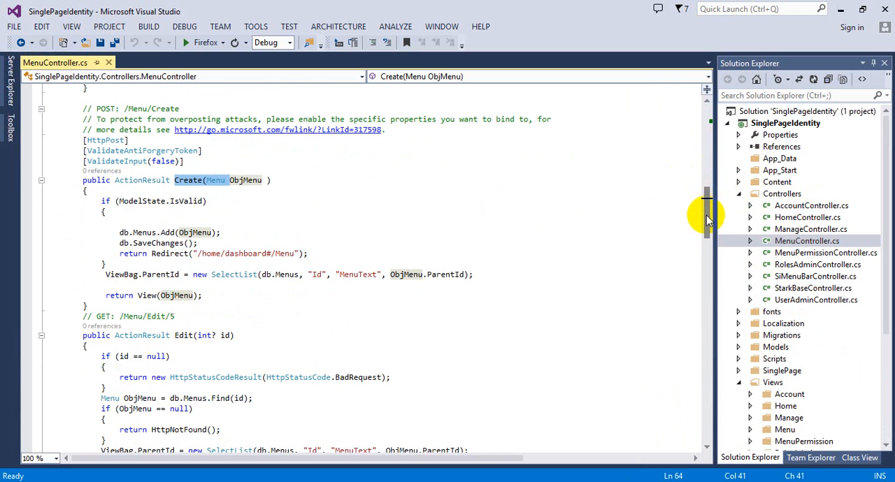
scroll(down, 3)
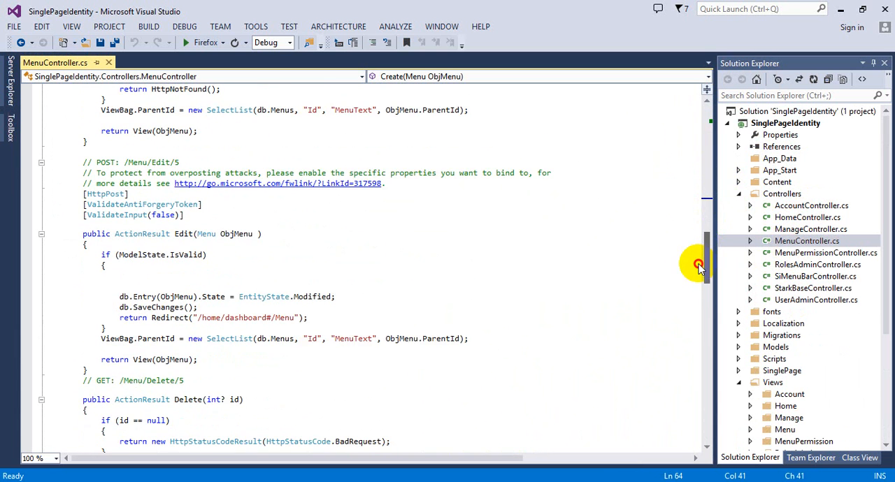
scroll(down, 3)
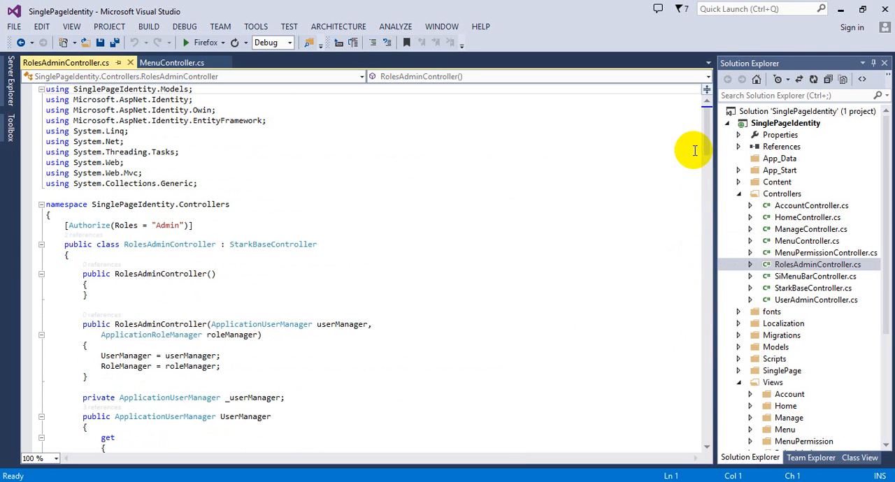
scroll(down, 3)
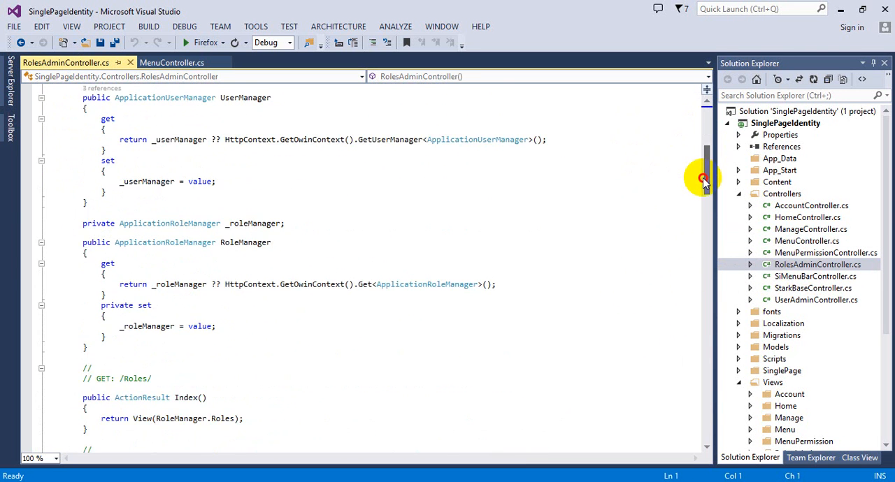
scroll(down, 3)
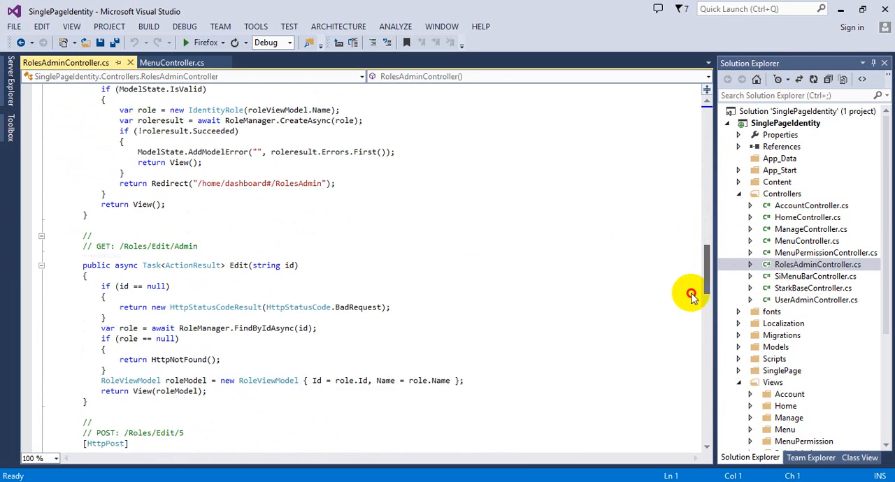
double_click(812, 288)
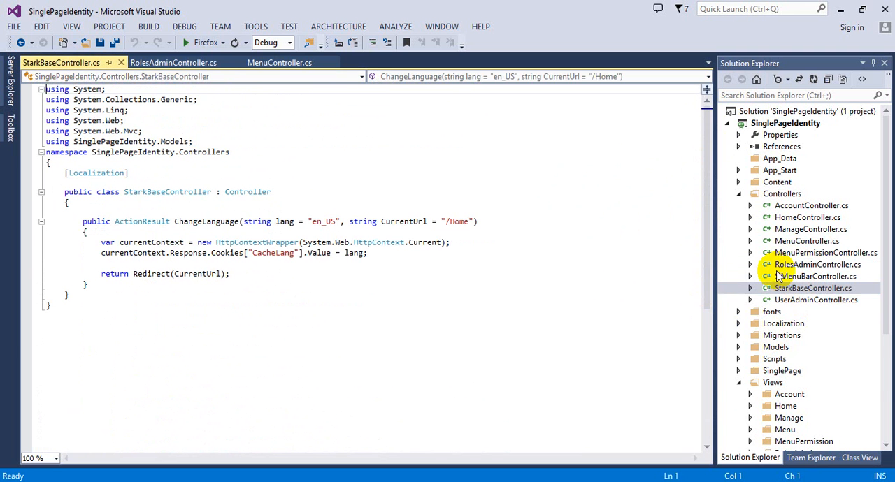
- Collapse Controllers, then briefly expand Migrations in Solution Explorer to view the migration files
click(781, 193)
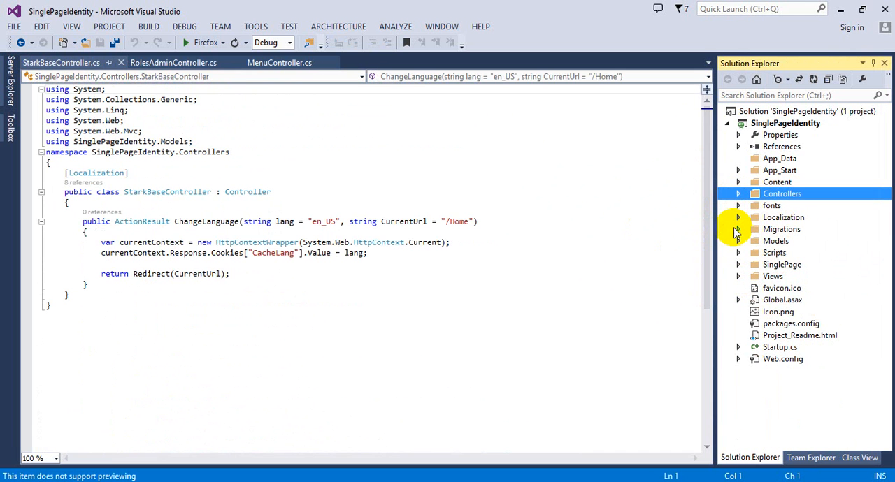
click(738, 229)
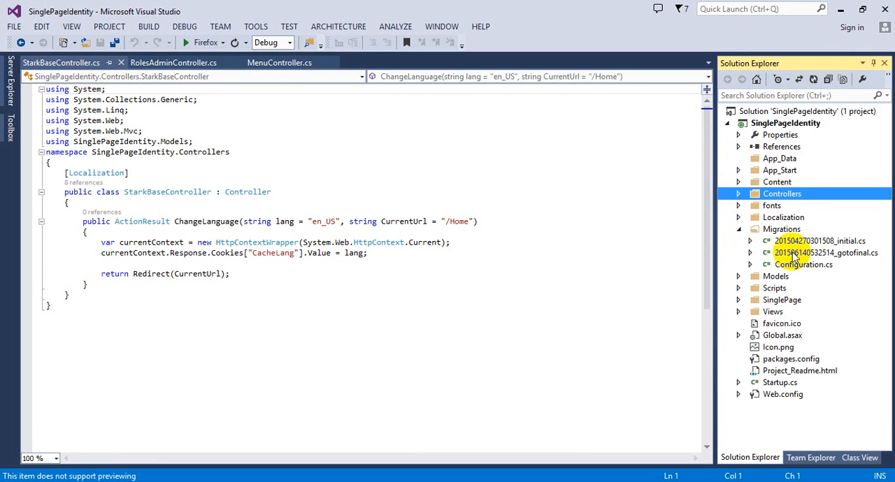
click(738, 229)
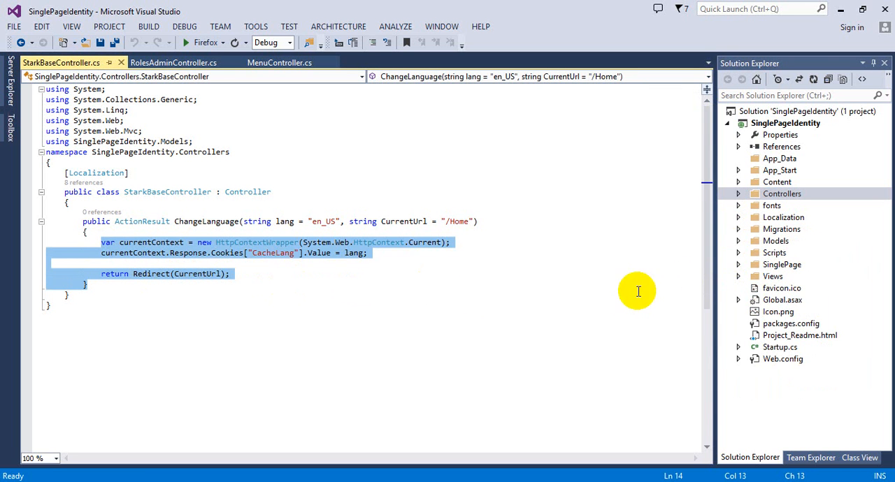
mouse_move(254, 26)
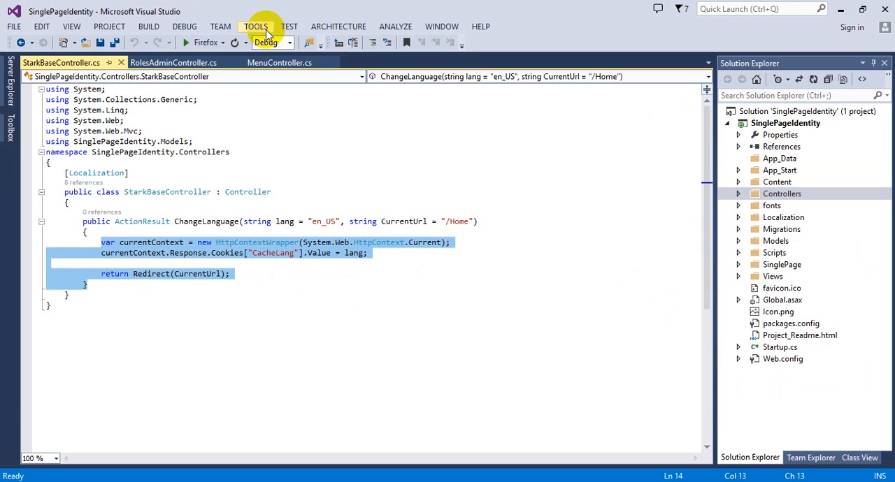
- Bring up the Package Manager Console and check the connection string in Web.config
click(256, 26)
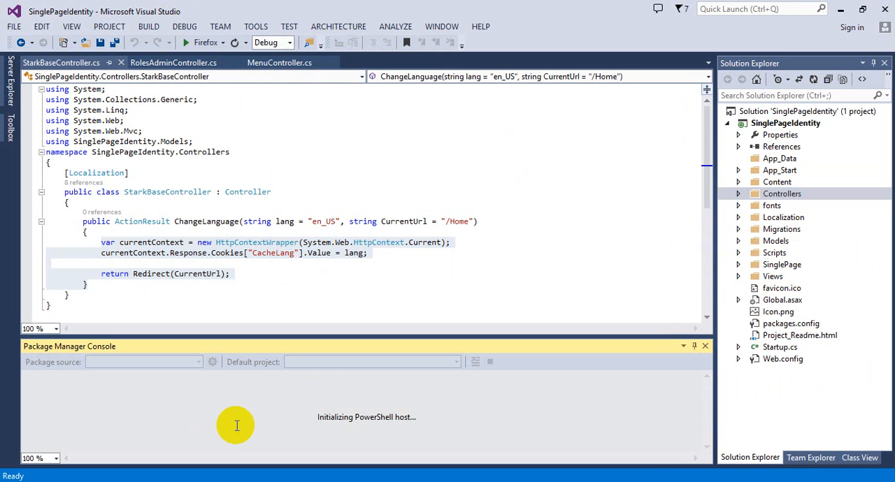
mouse_move(168, 428)
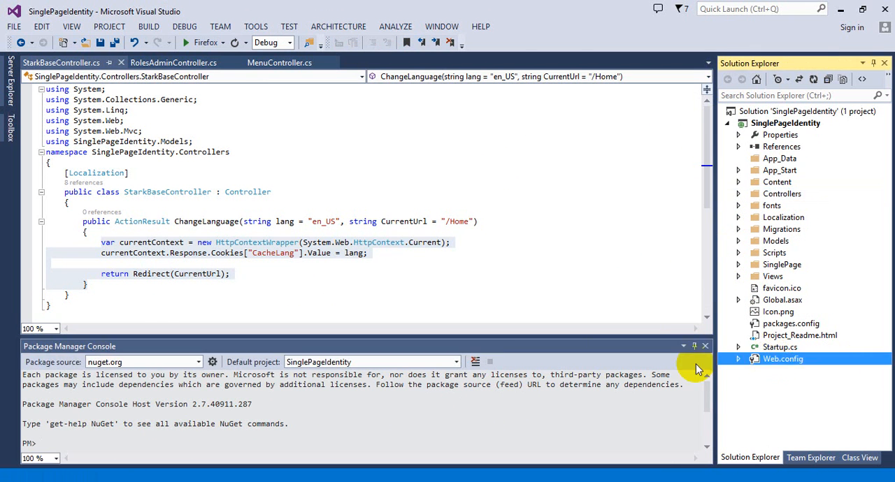
double_click(782, 358)
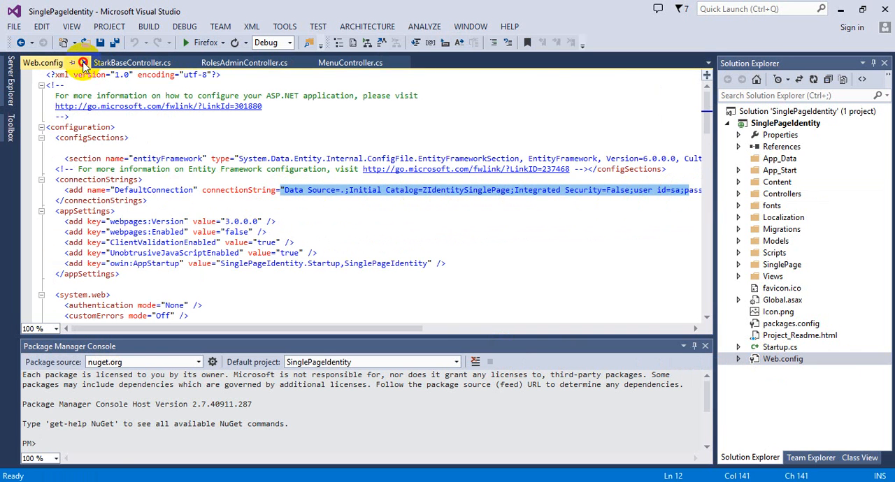
click(132, 61)
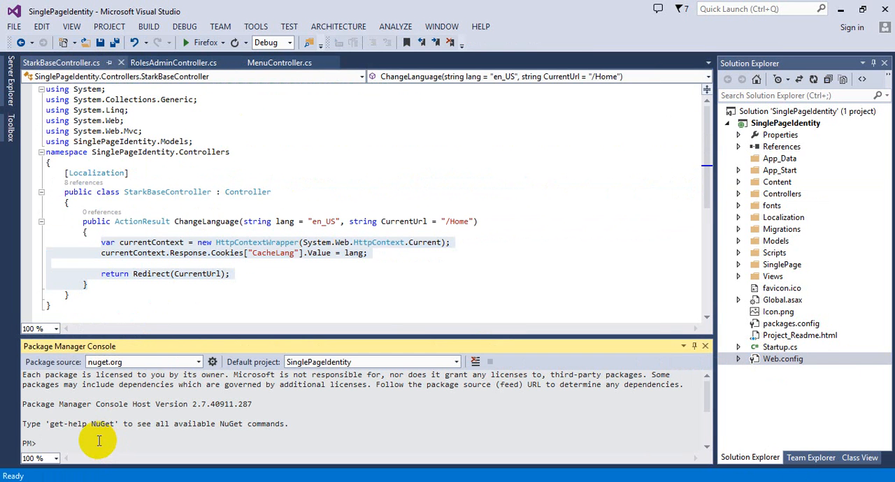
- Enter the update-database command at the Package Manager Console prompt
text(update)
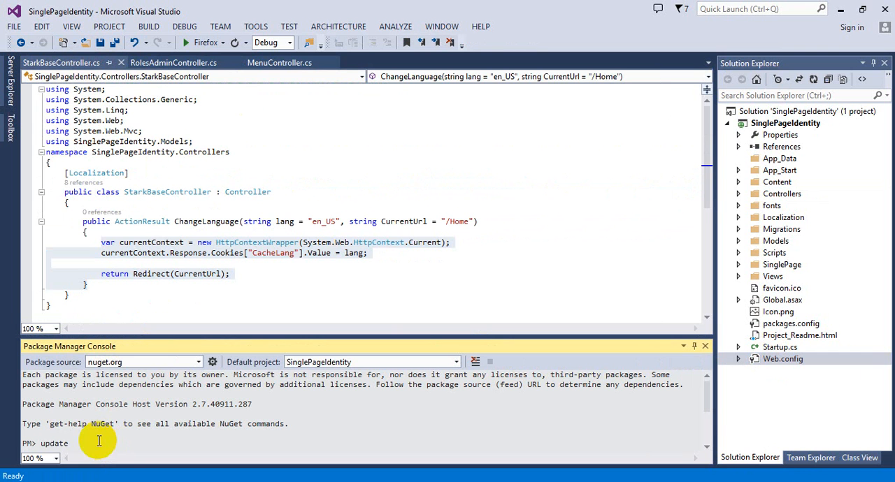
text(-database)
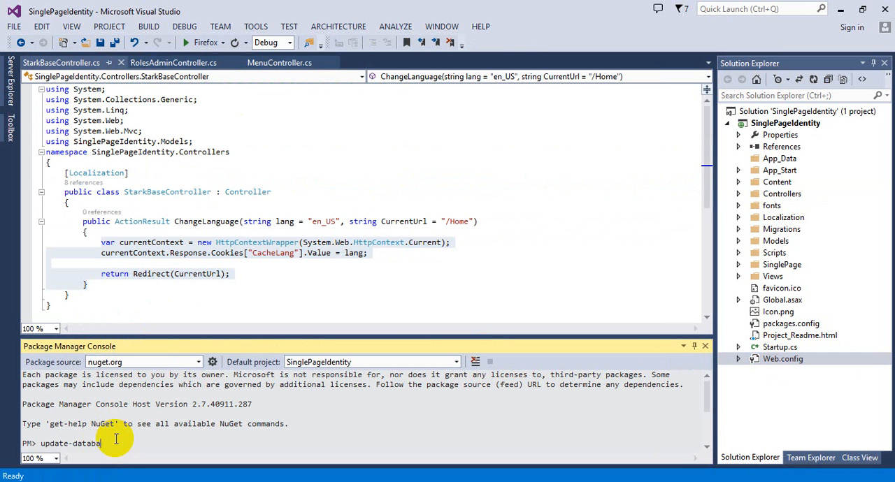
text(se)
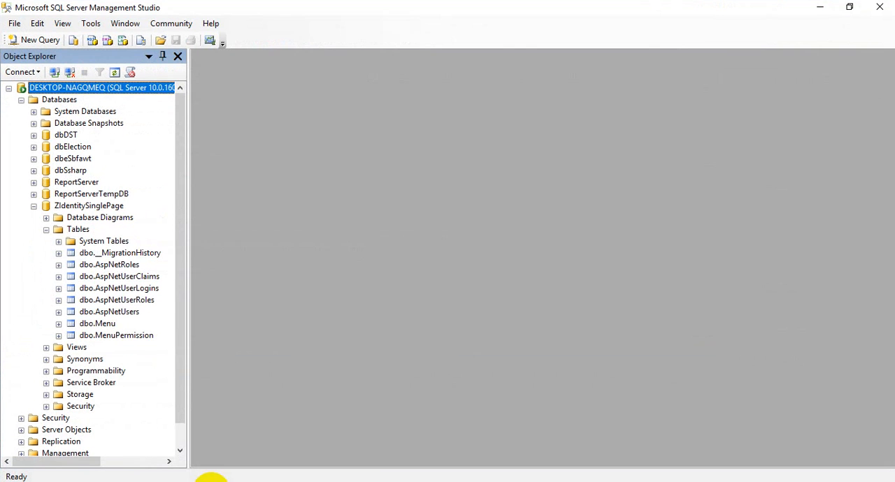
click(110, 264)
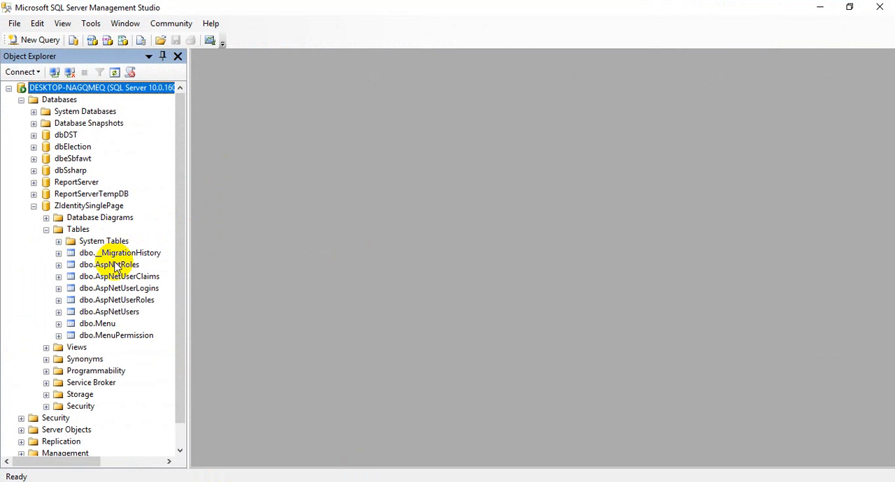
click(119, 277)
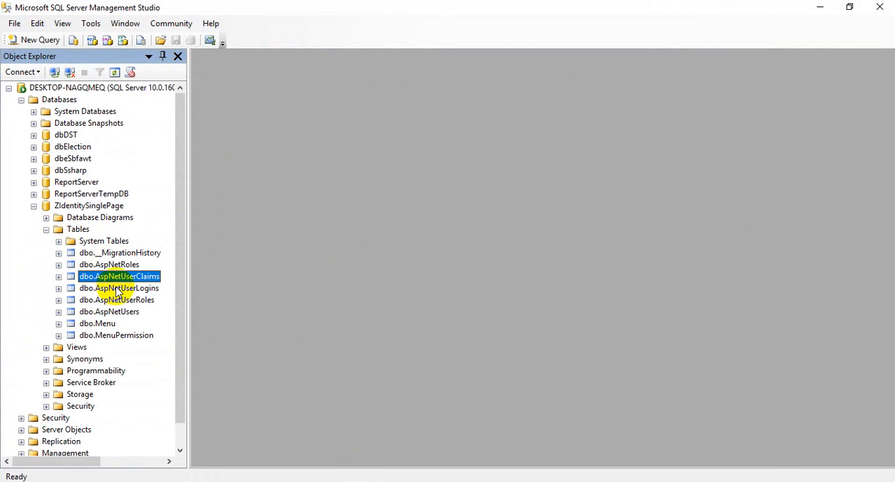
click(109, 312)
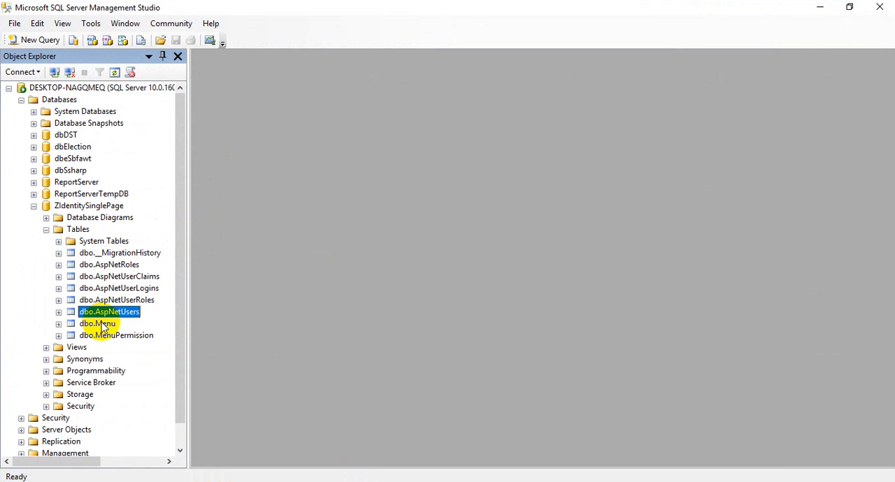
click(59, 325)
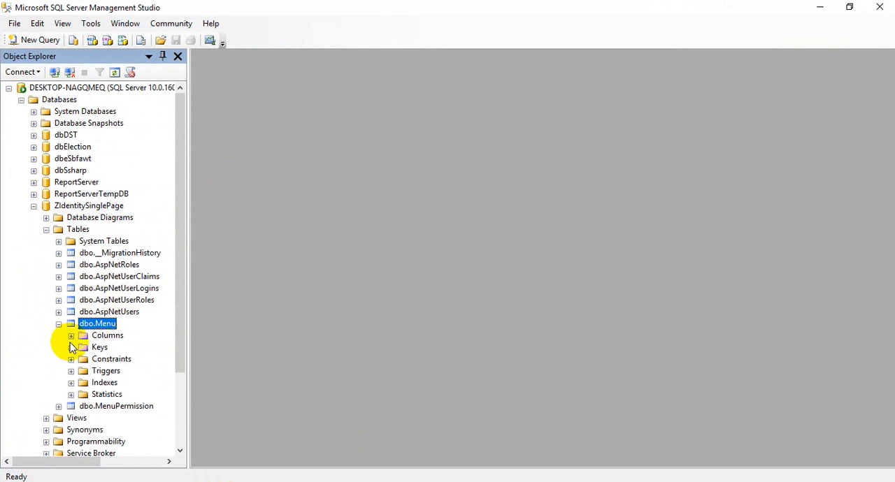
click(69, 334)
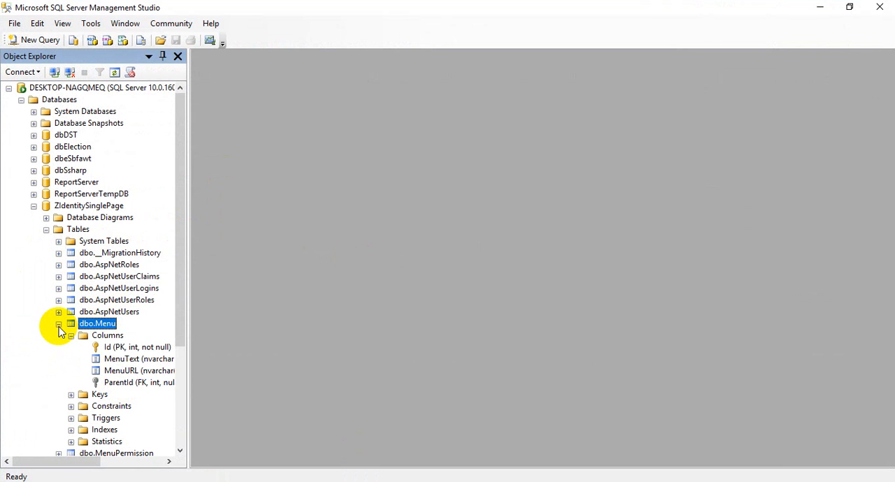
click(59, 324)
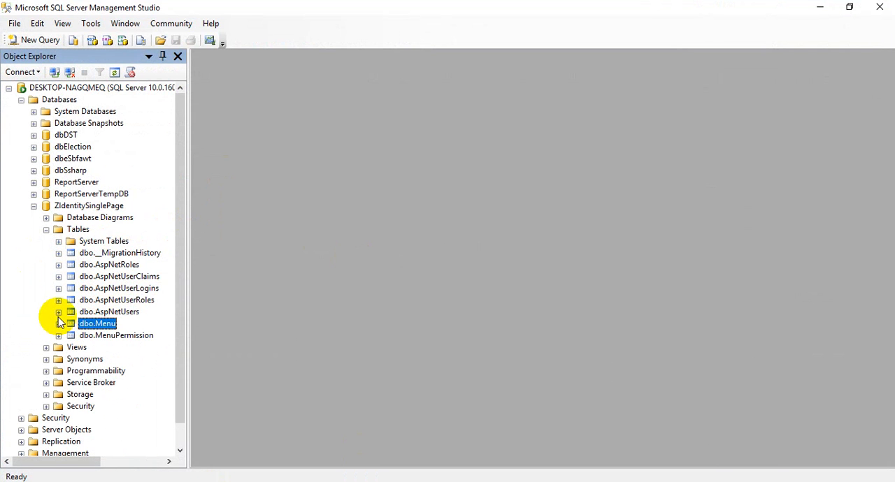
click(45, 229)
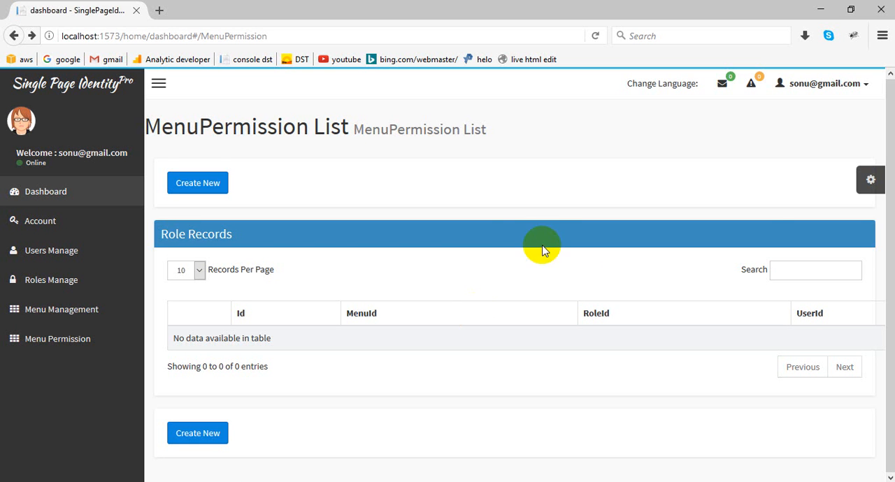
- Log off the current account and go to the new user registration form
click(825, 84)
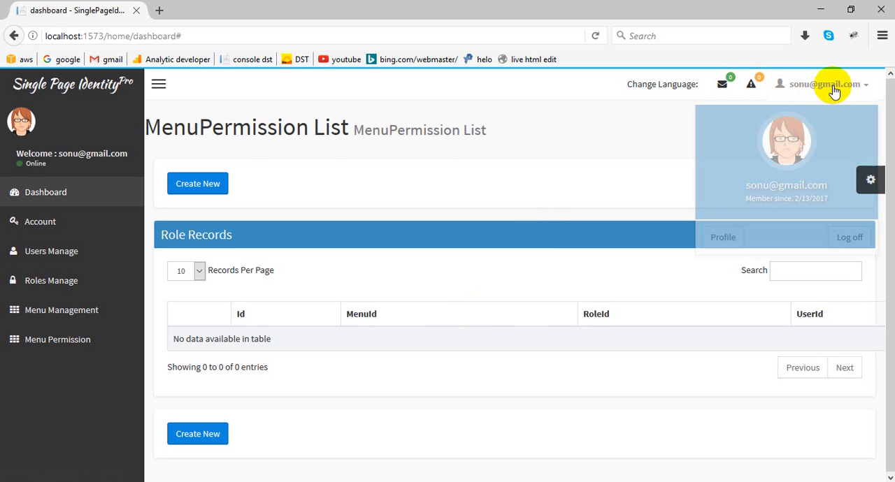
click(849, 238)
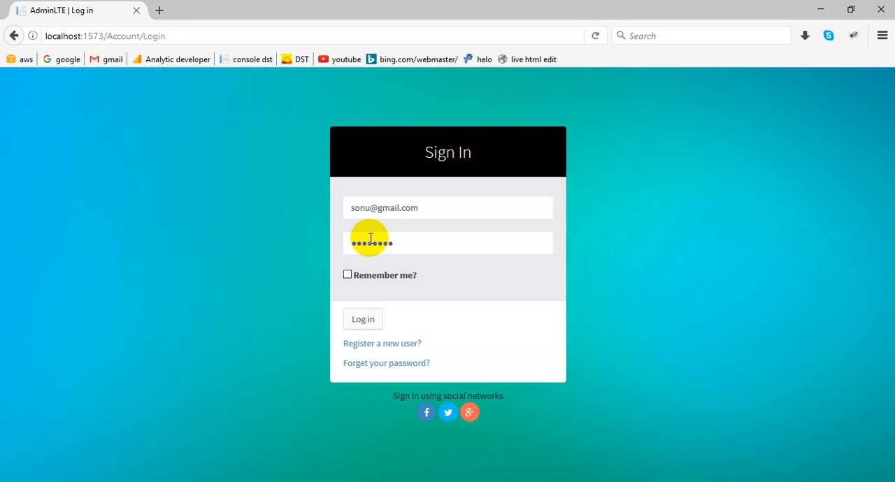
click(382, 344)
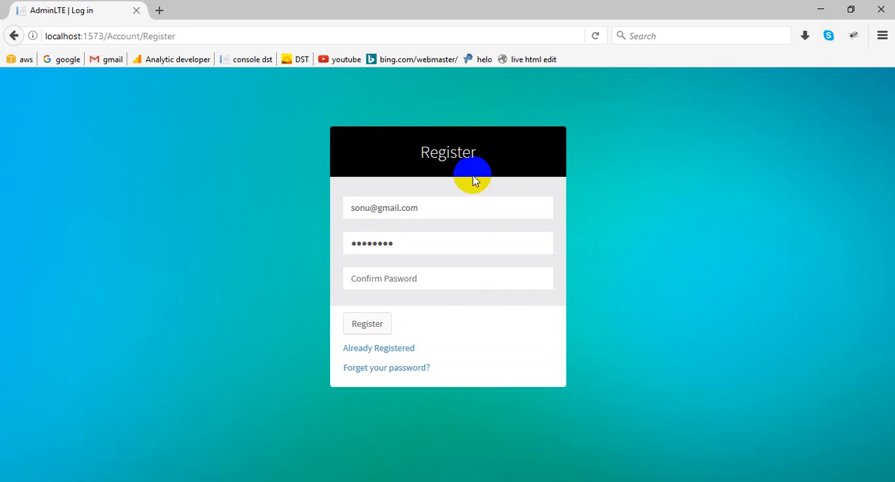
click(448, 207)
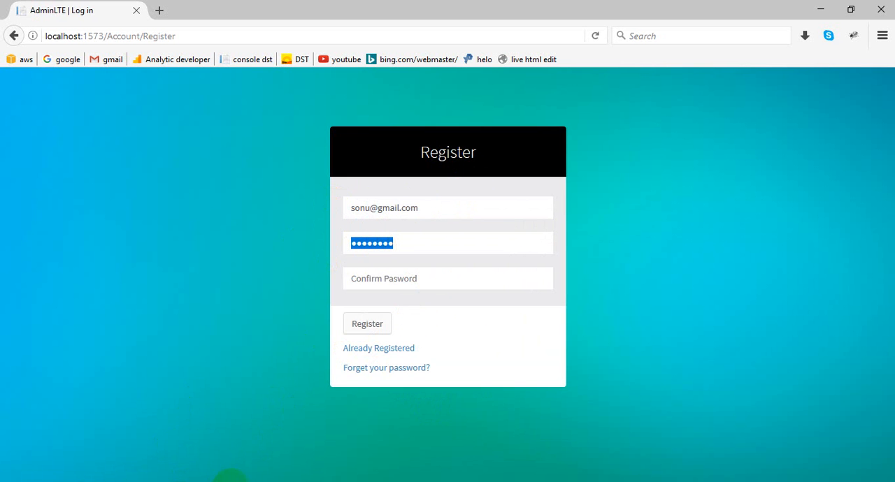
mouse_move(513, 475)
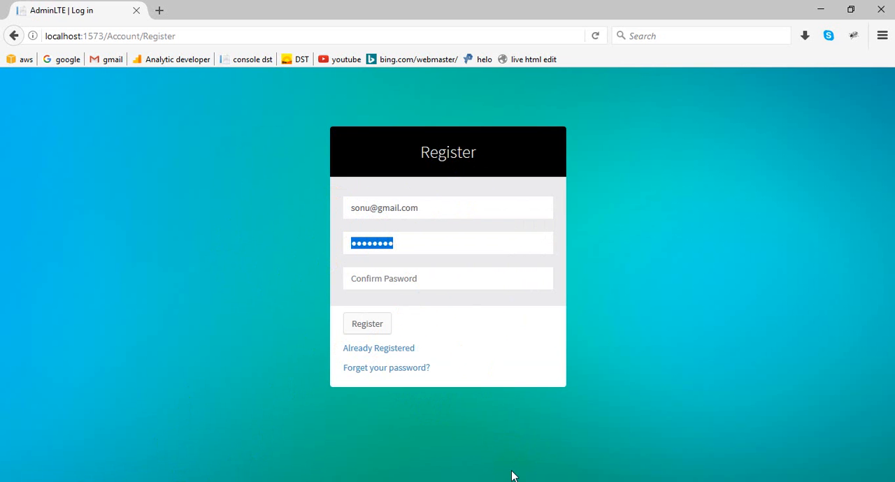